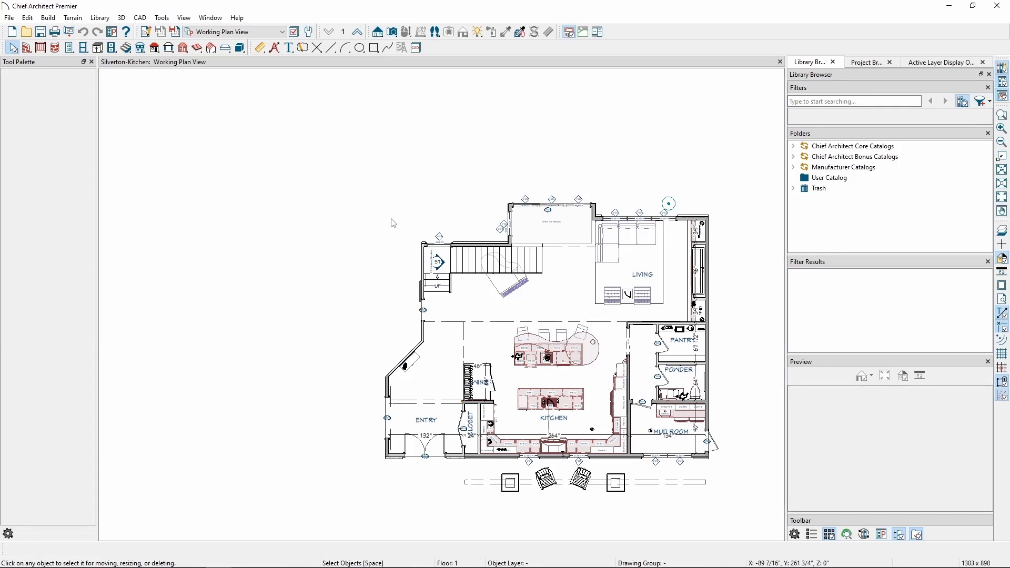
mouse_move(394, 225)
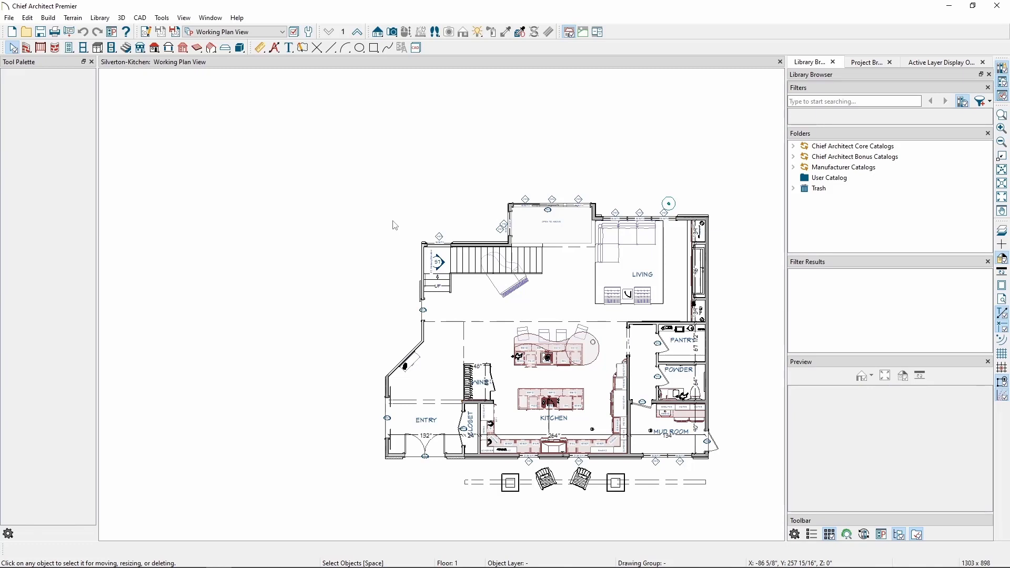
mouse_move(357, 193)
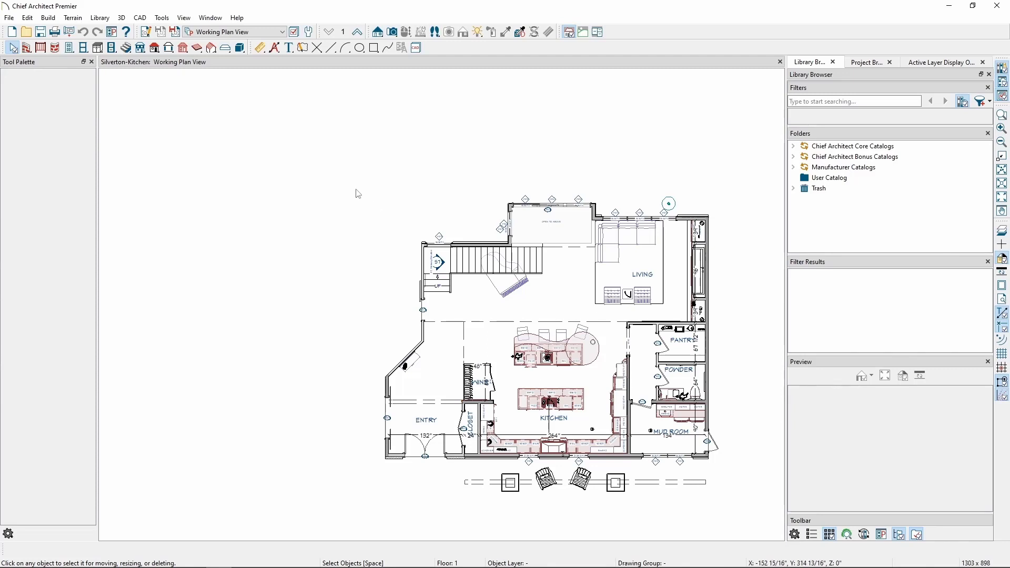
Step: Activate the CAD Draw Line tool for drawing straight lines
click(139, 18)
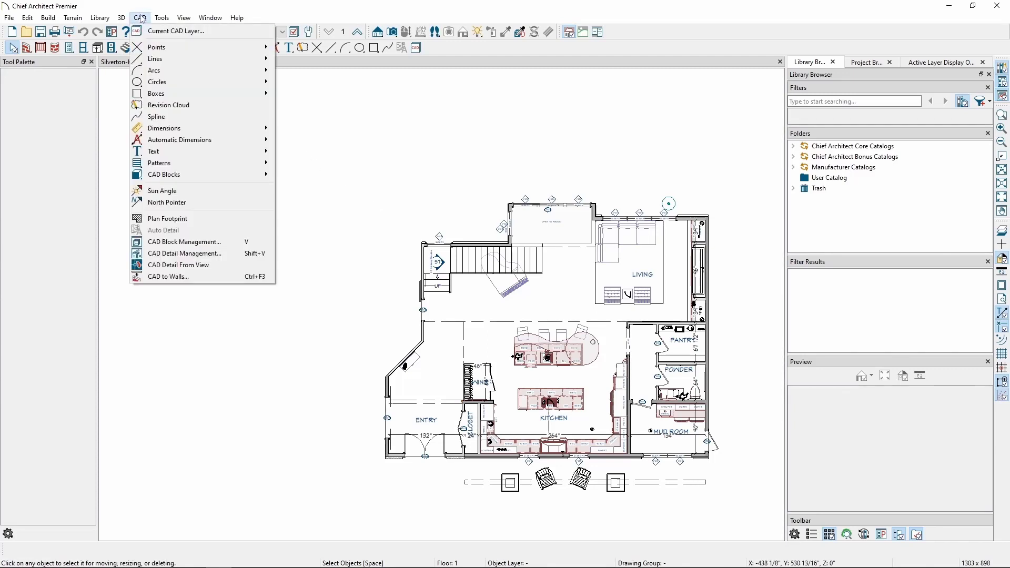
mouse_move(158, 59)
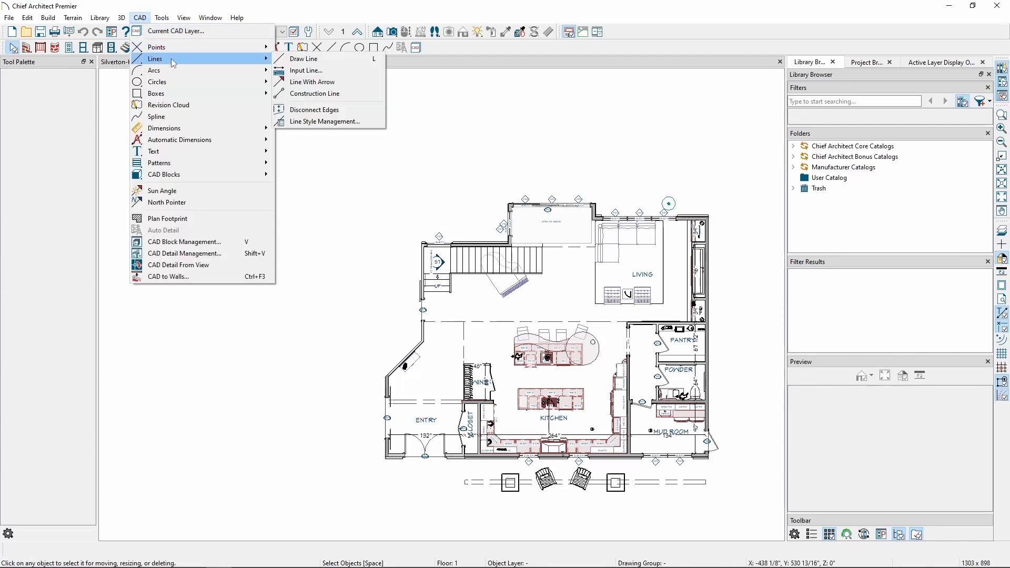
click(303, 58)
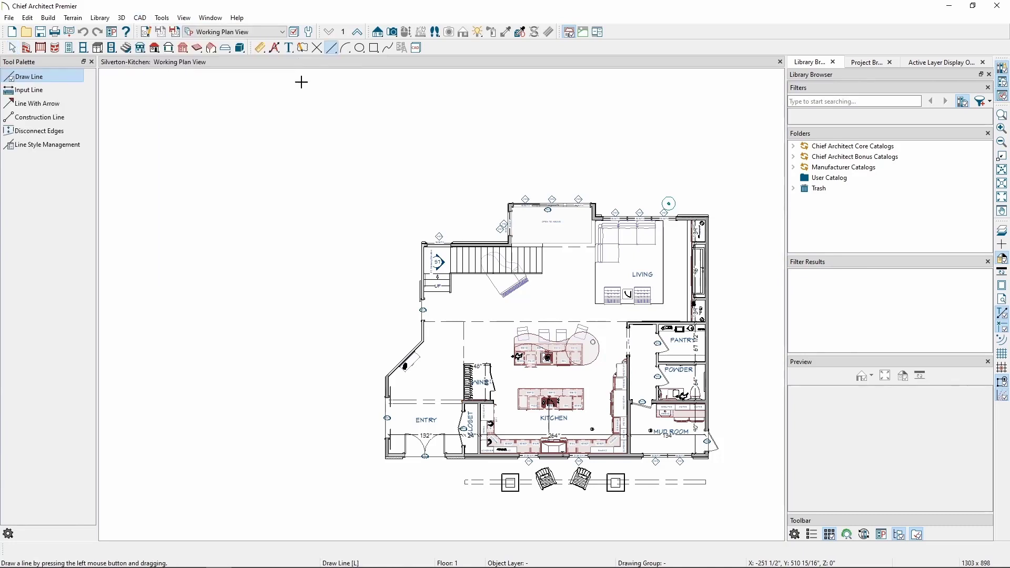
mouse_move(240, 135)
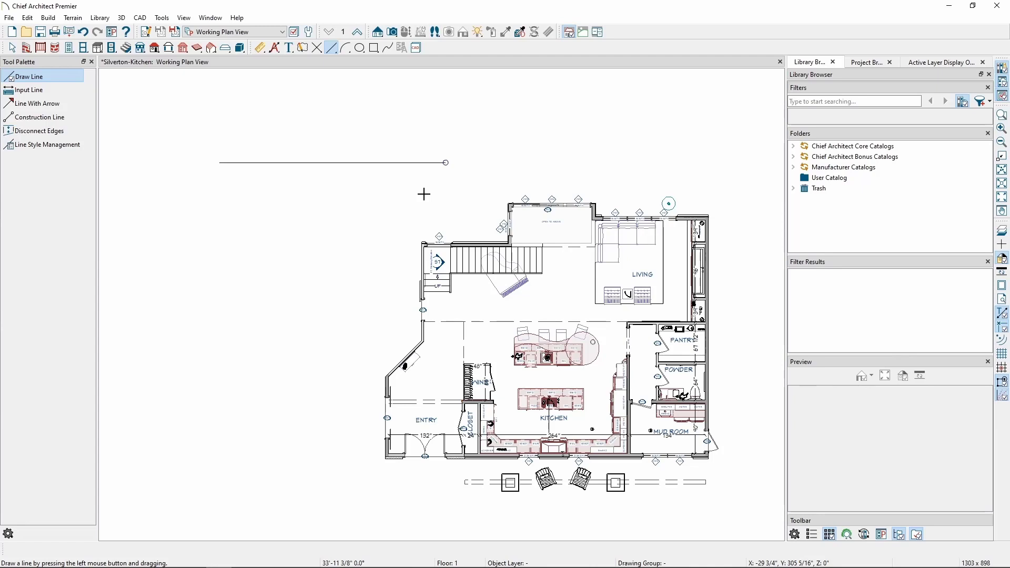
mouse_move(407, 193)
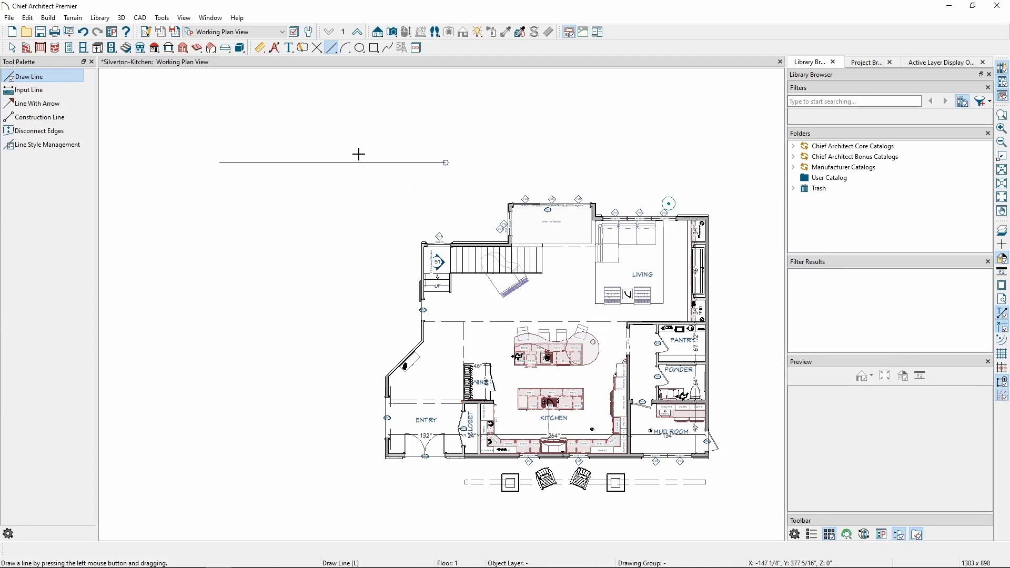
mouse_move(331, 132)
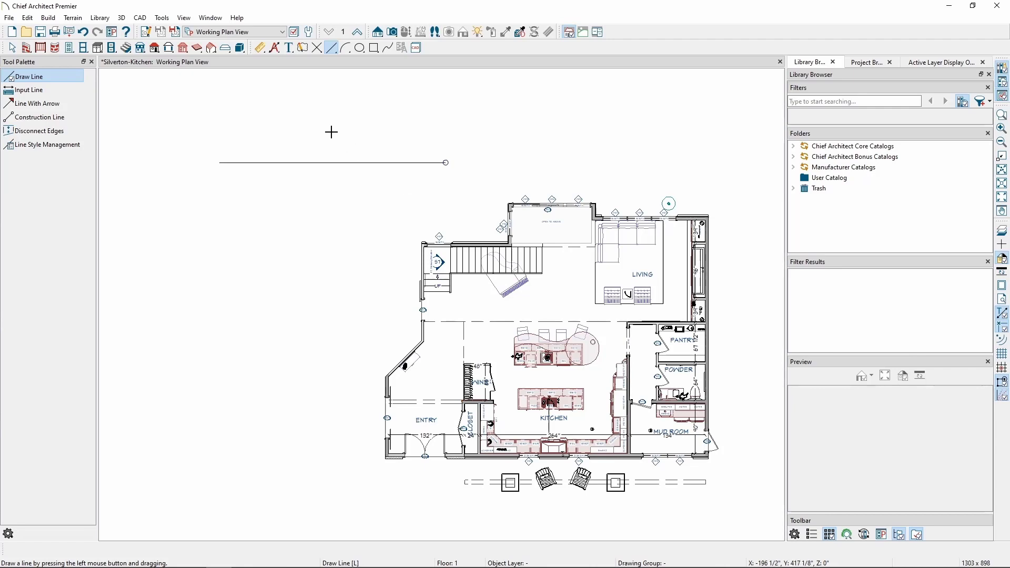
Step: In Layer Display Options, set the CAD, Default layer's line style to dashed
click(161, 18)
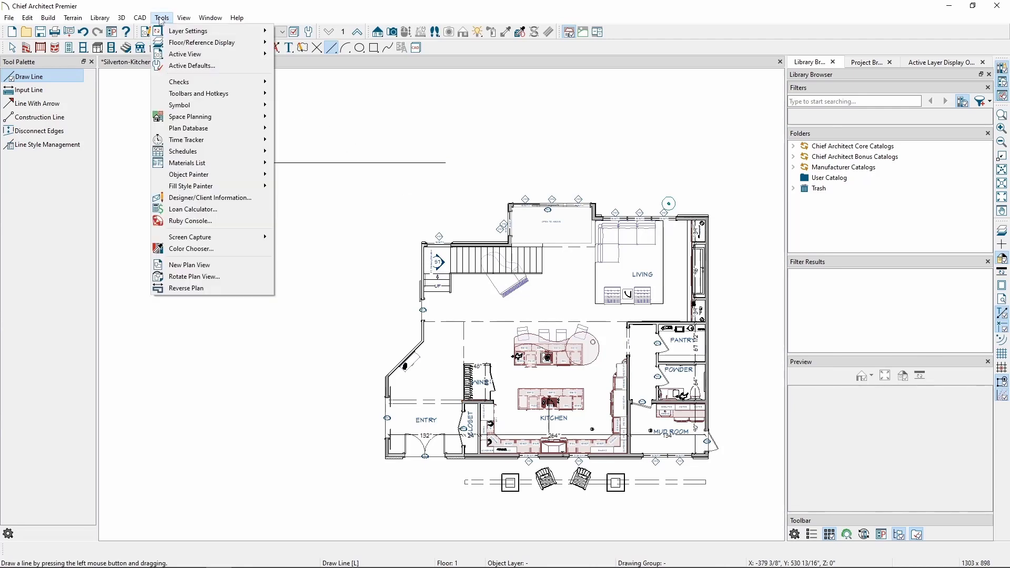
mouse_move(190, 30)
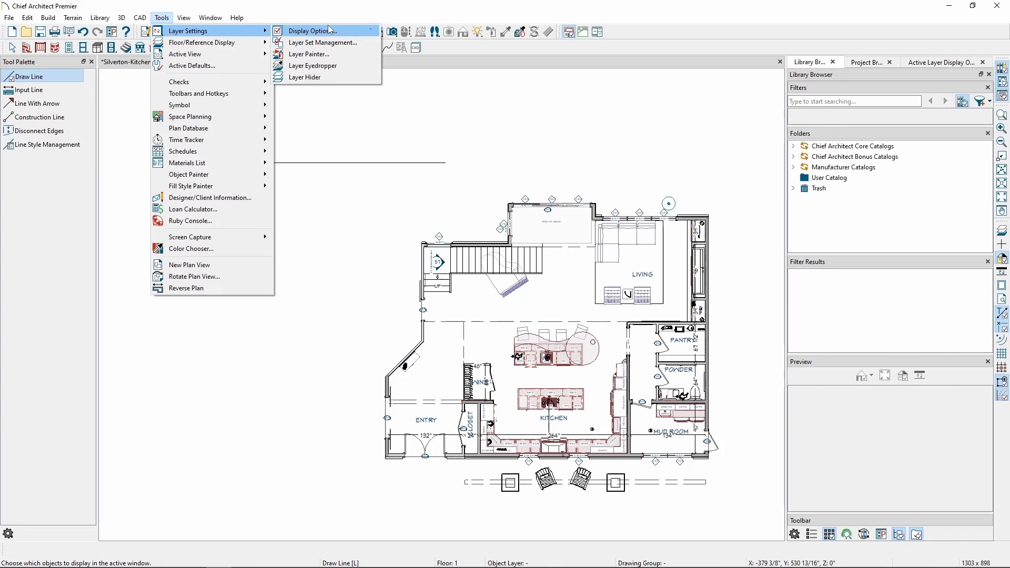
click(312, 31)
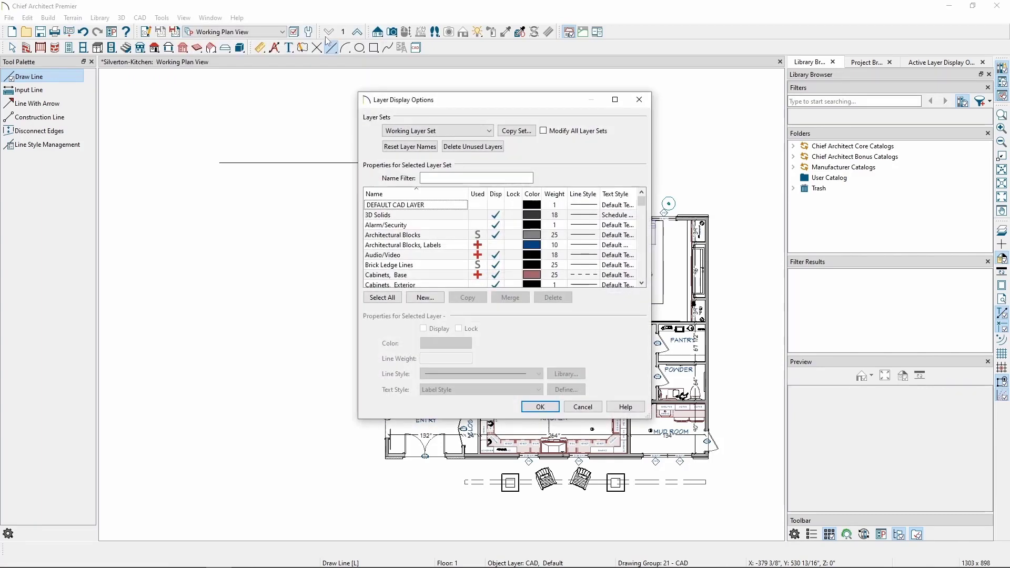
mouse_move(480, 227)
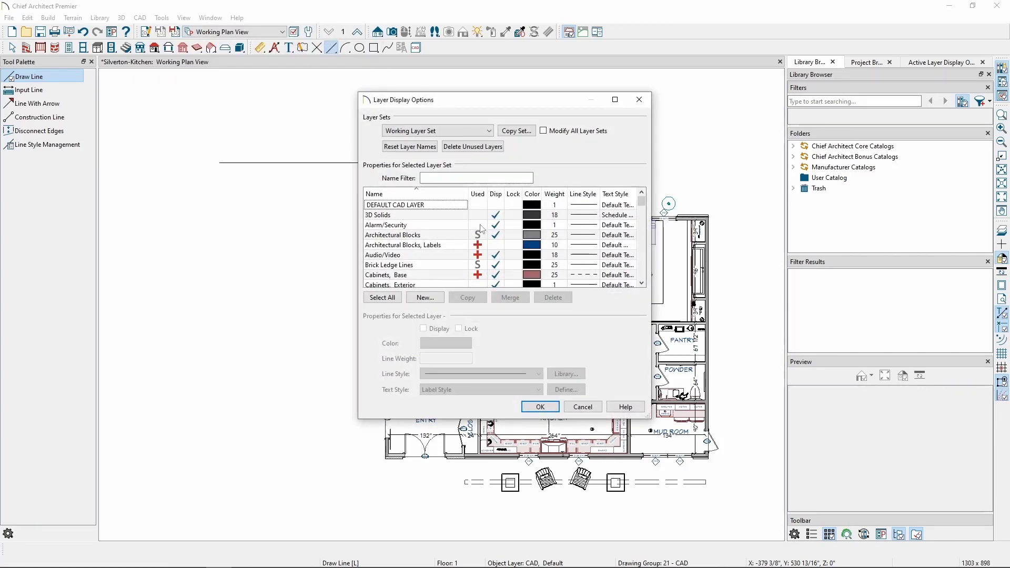
scroll(down, 3)
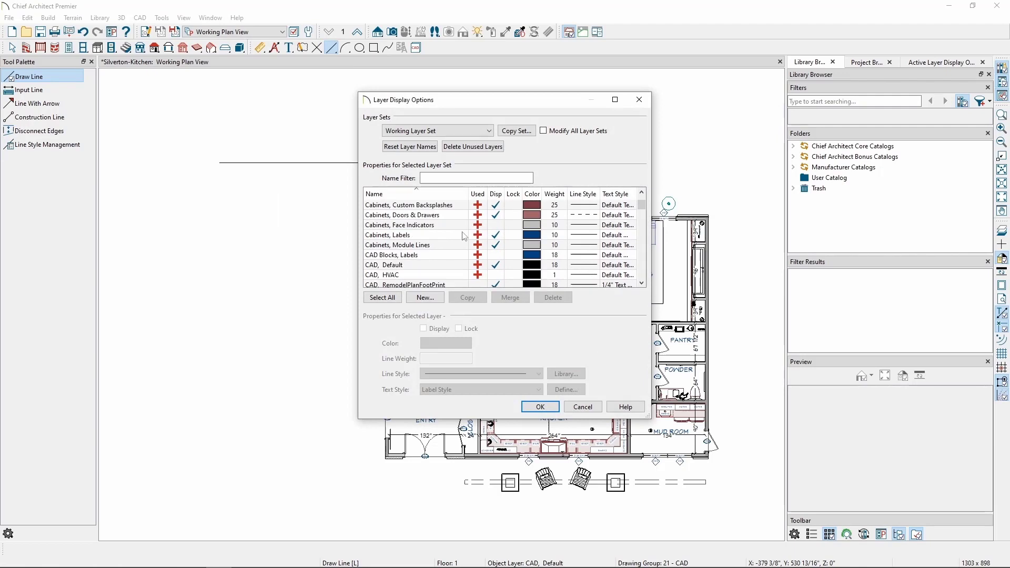
click(404, 265)
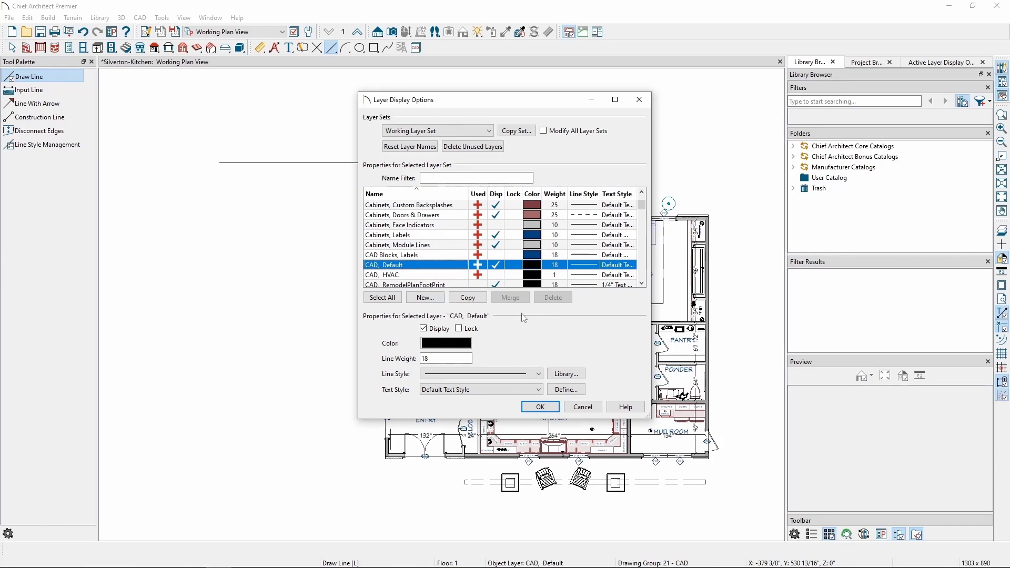
mouse_move(536, 371)
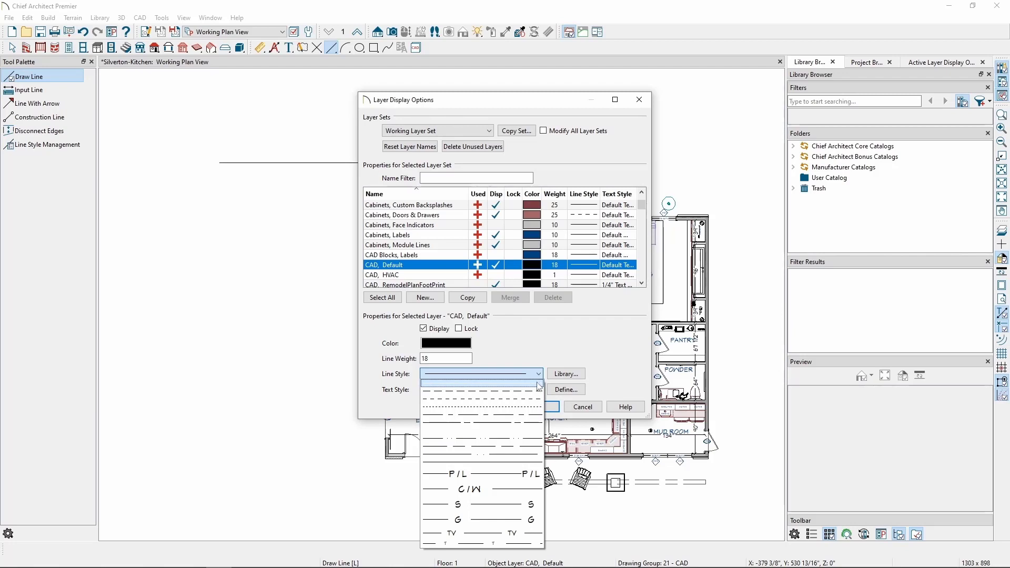
click(477, 374)
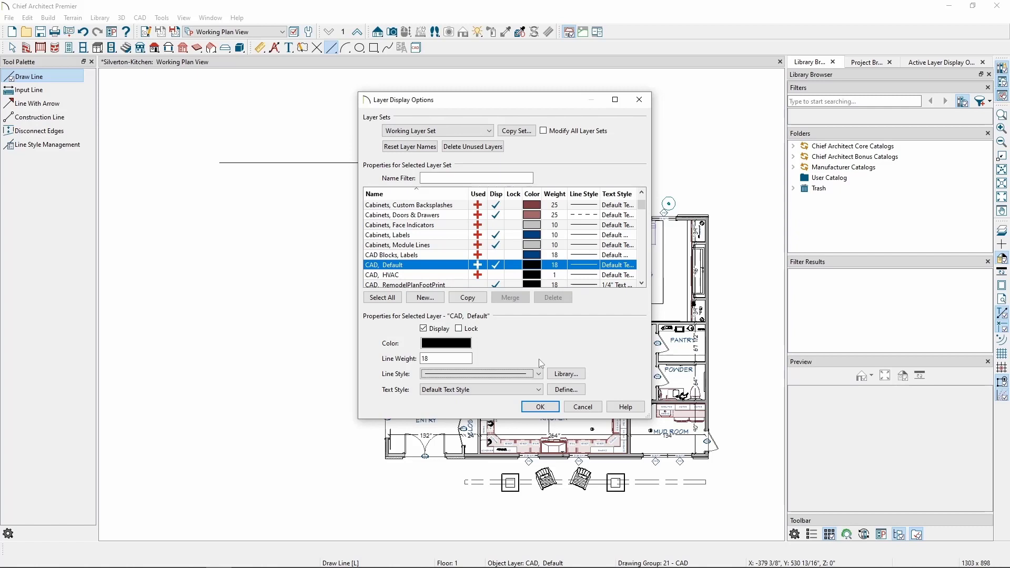
mouse_move(547, 353)
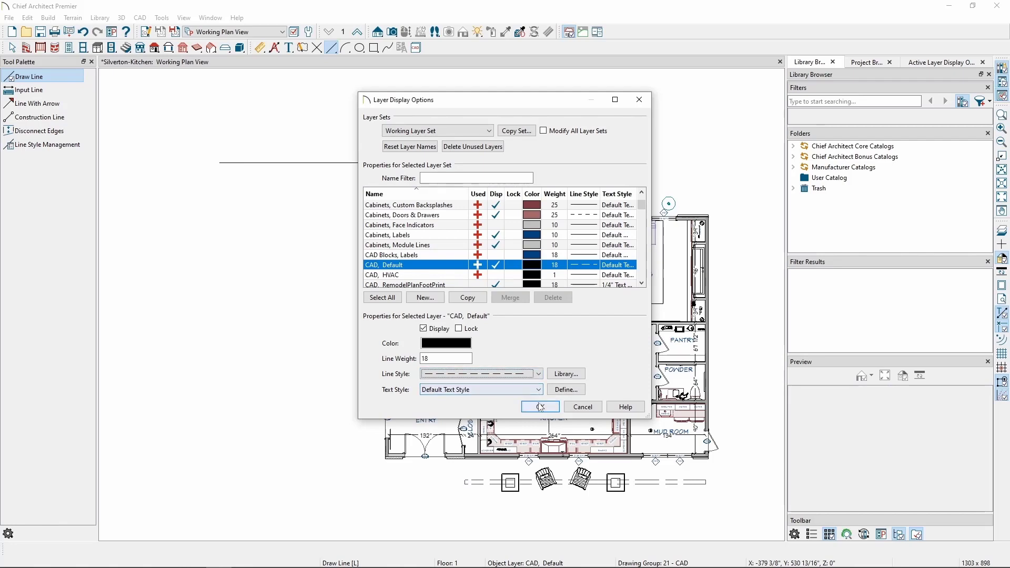
click(540, 407)
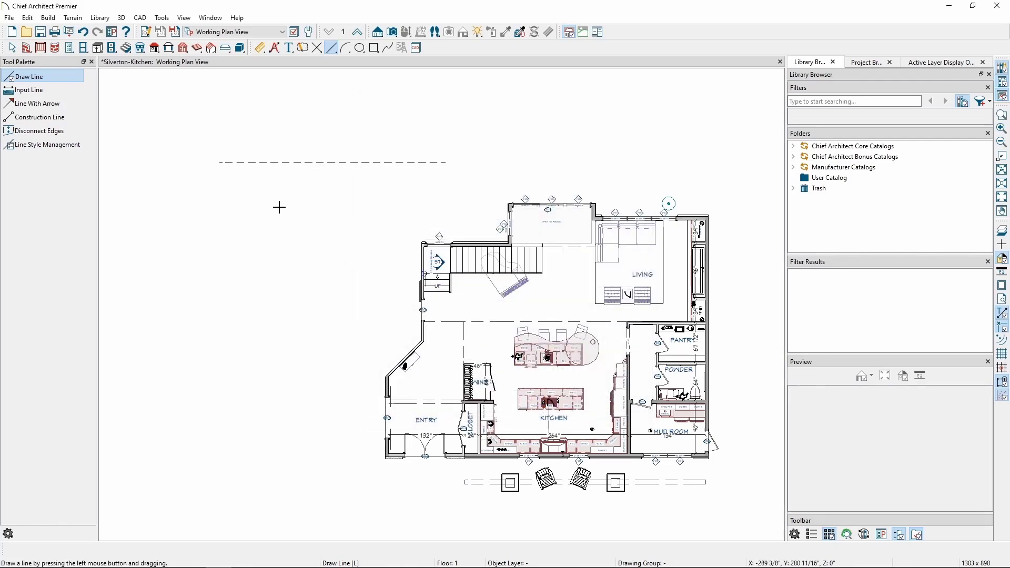
Step: Drag another dashed horizontal line above the plan's left side
drag(254, 199, 423, 199)
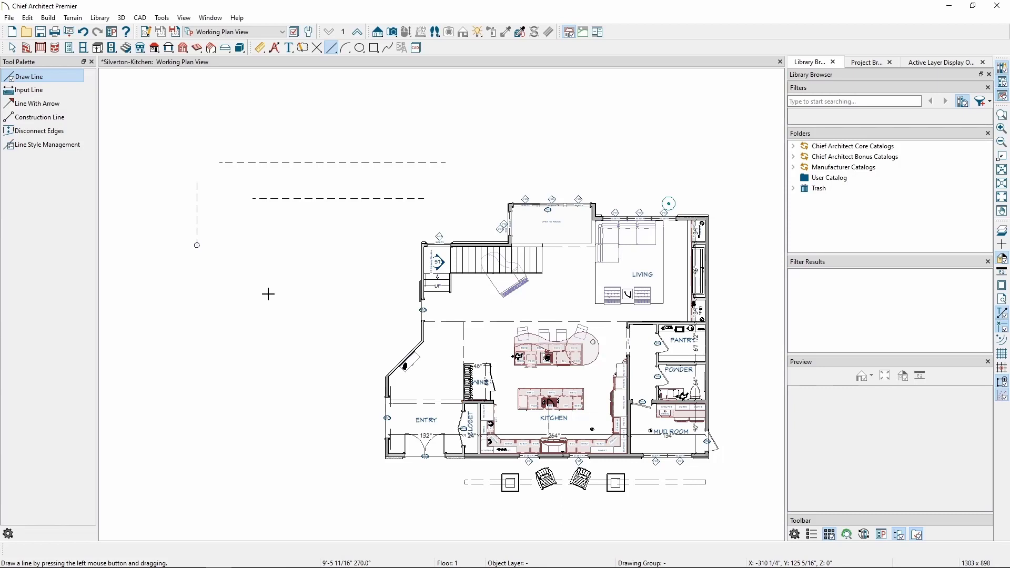
mouse_move(269, 291)
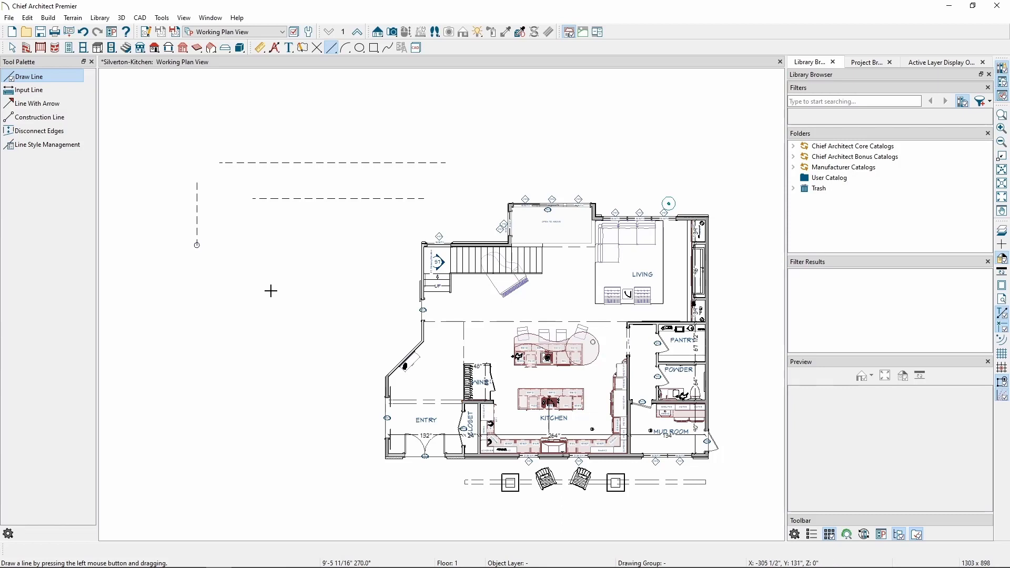
mouse_move(257, 85)
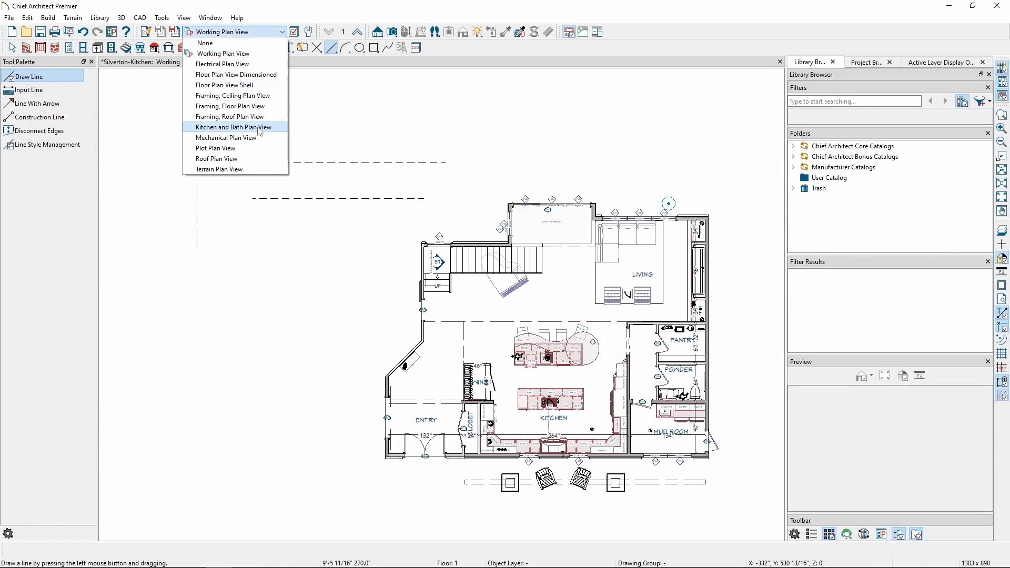
Step: Select Kitchen and Bath Plan View, hiding the dashed lines
click(229, 127)
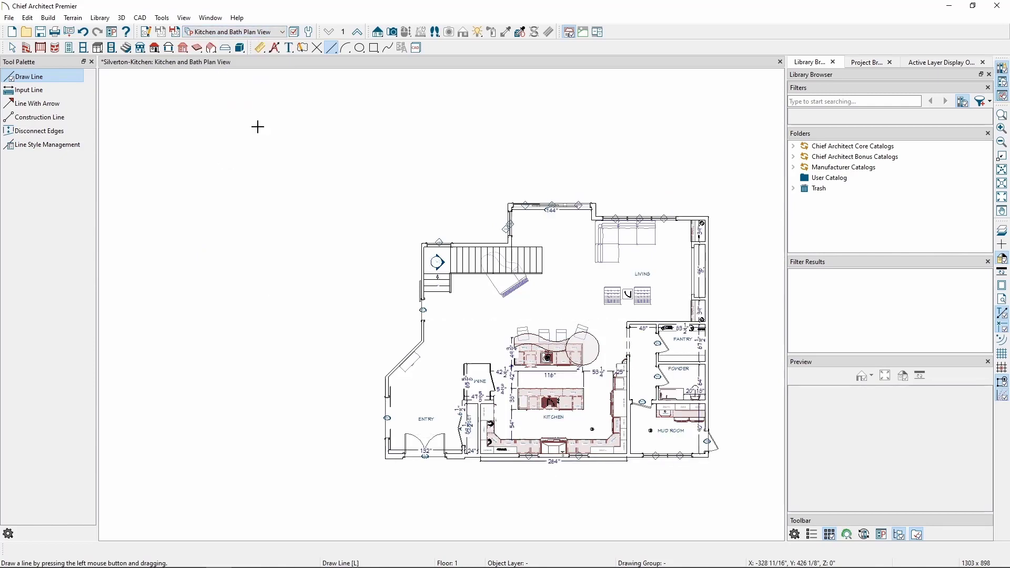
mouse_move(289, 135)
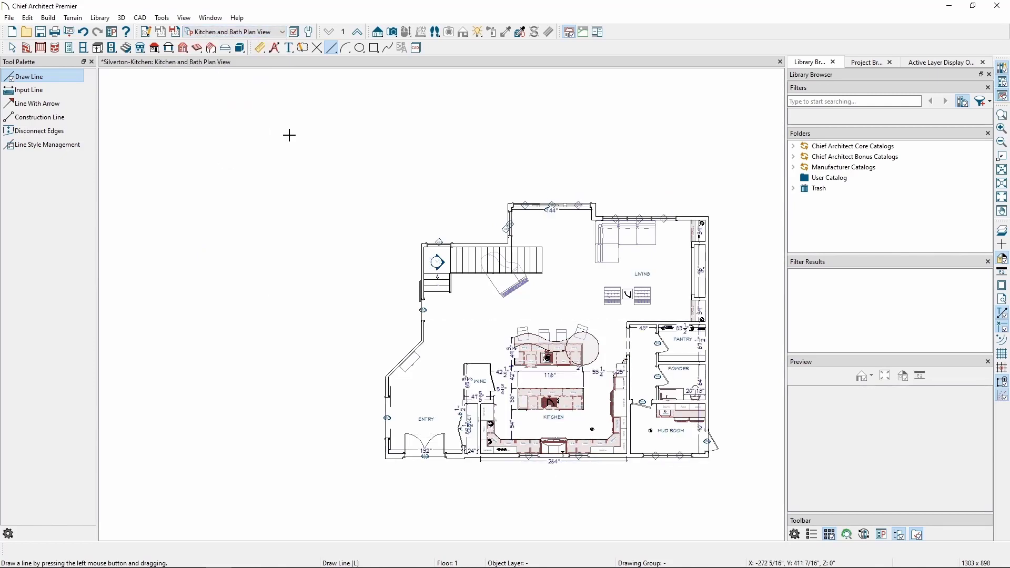
mouse_move(295, 148)
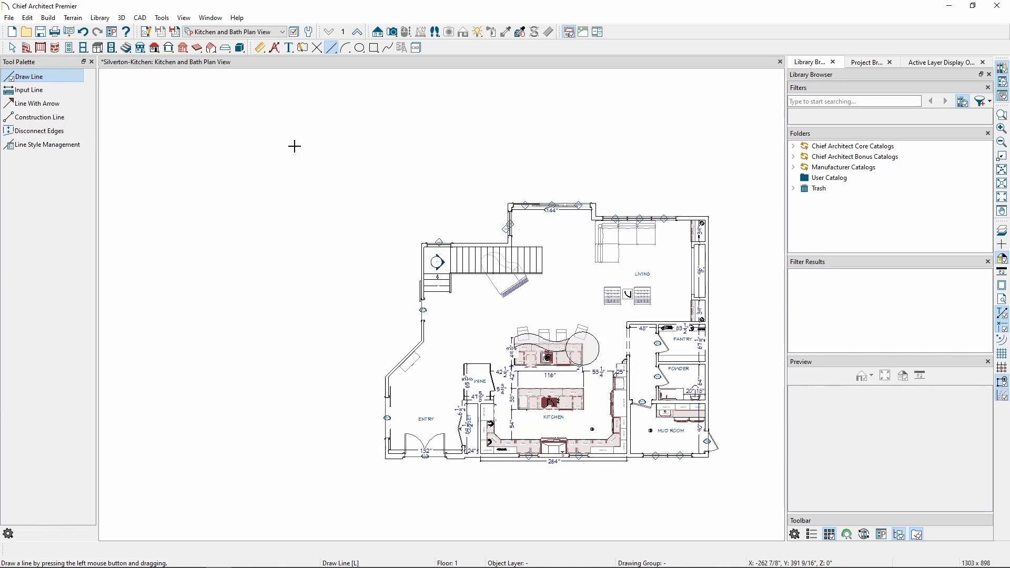
mouse_move(302, 140)
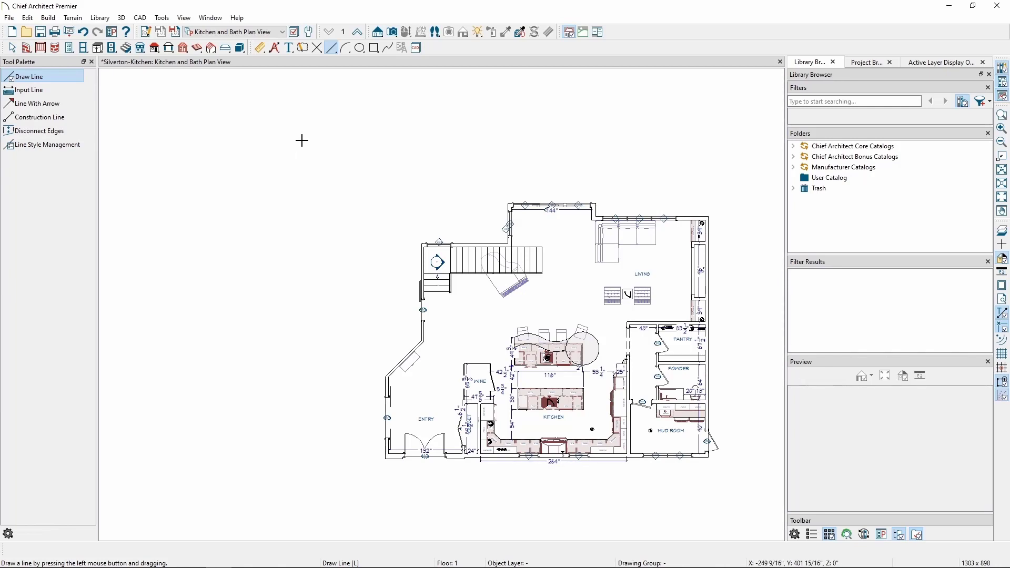
mouse_move(224, 100)
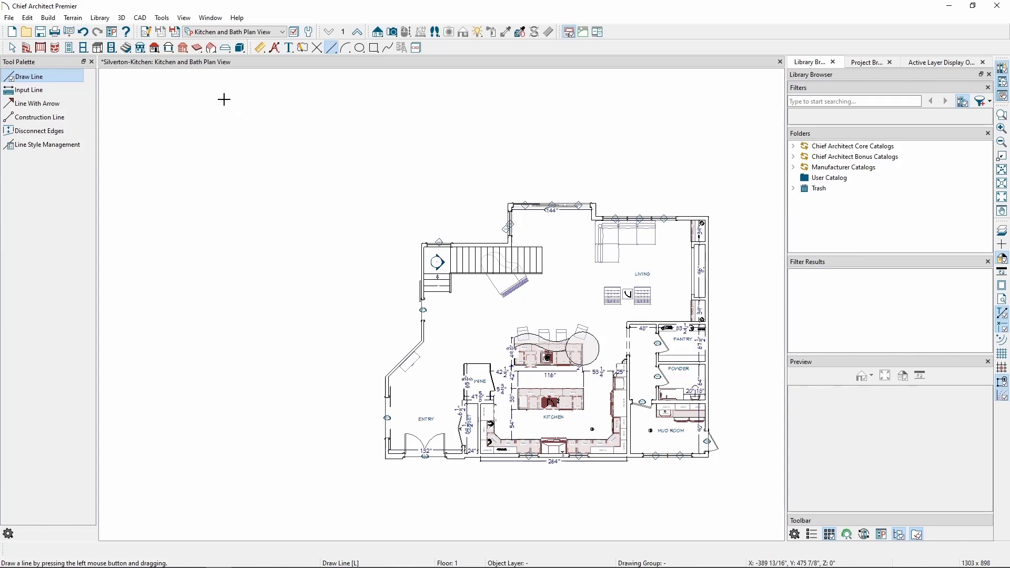
click(162, 17)
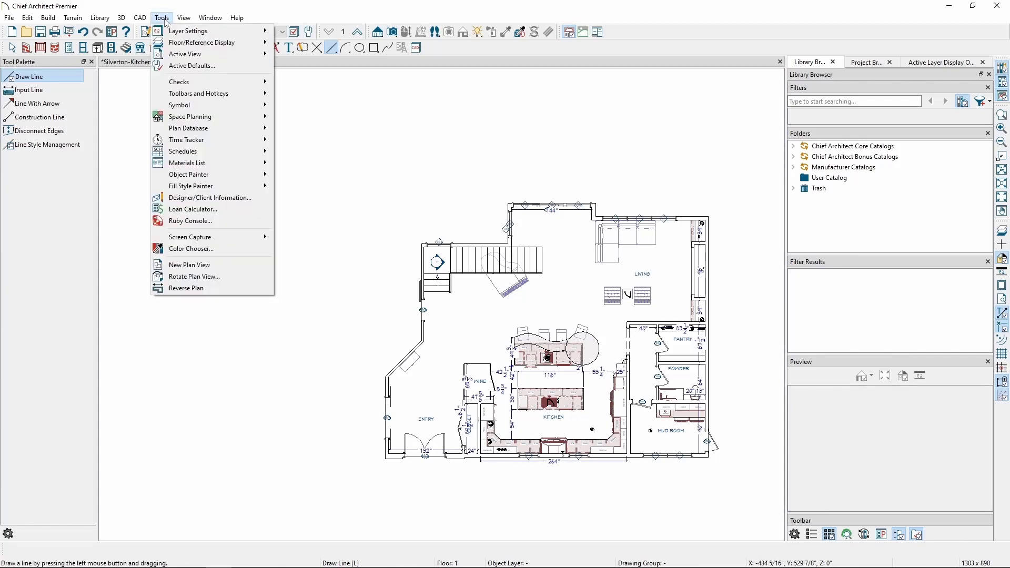
mouse_move(185, 53)
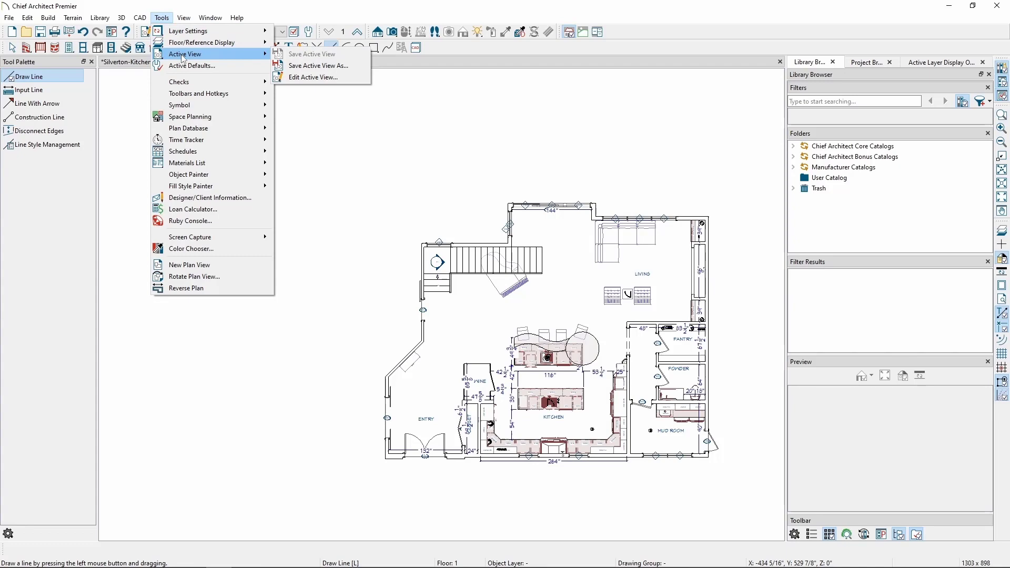
click(313, 77)
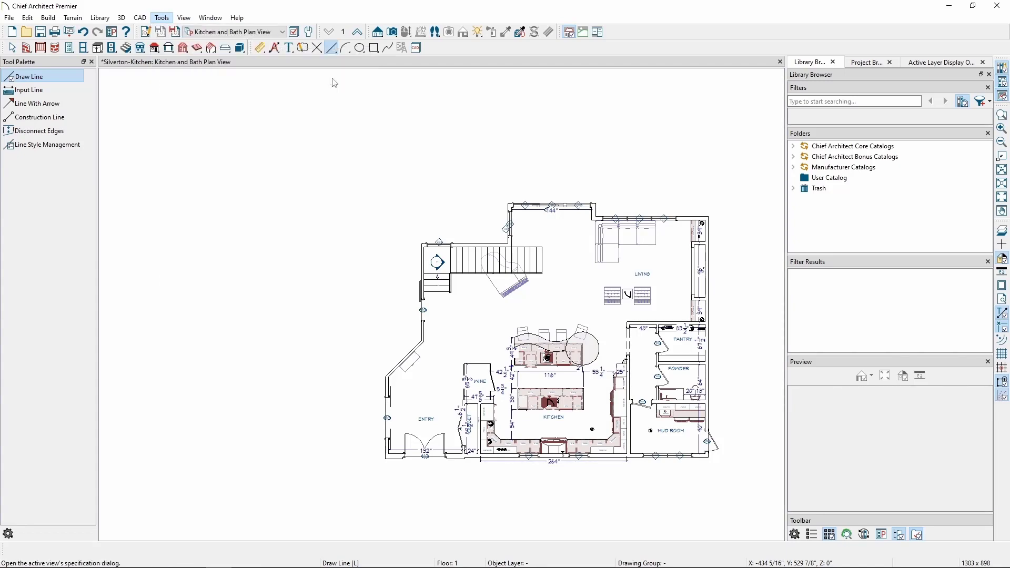
click(297, 31)
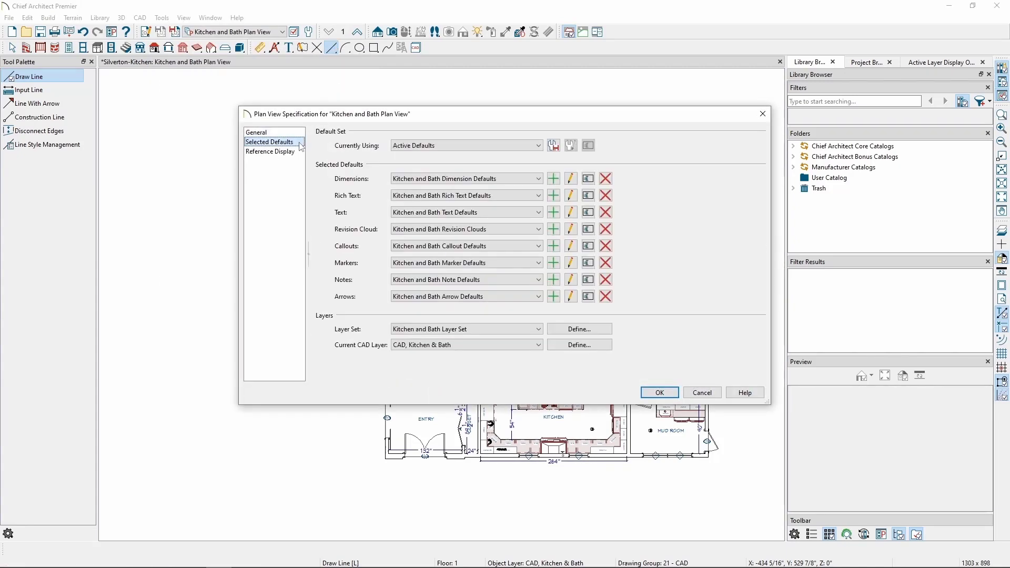
mouse_move(321, 349)
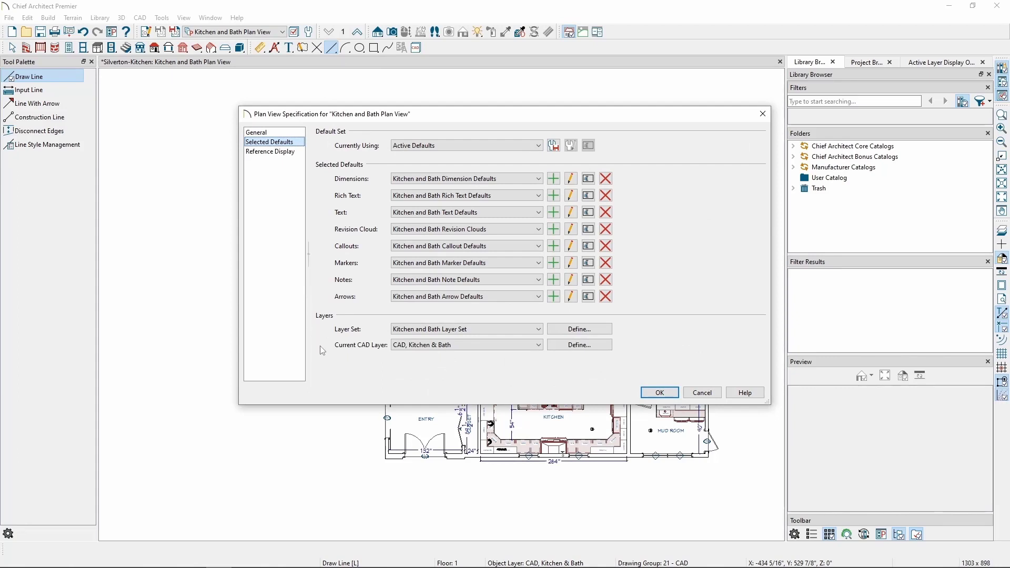
mouse_move(455, 368)
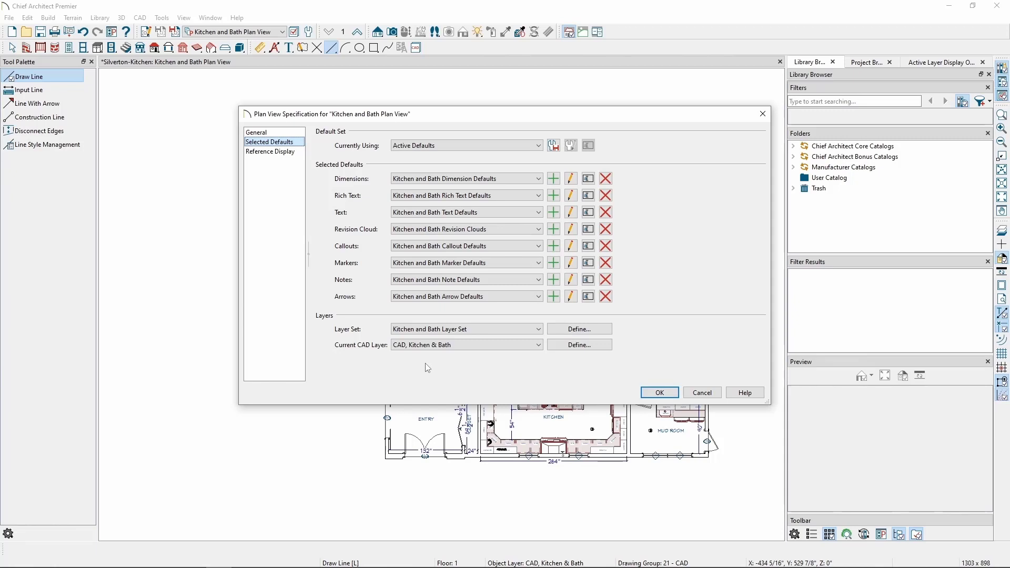
mouse_move(479, 369)
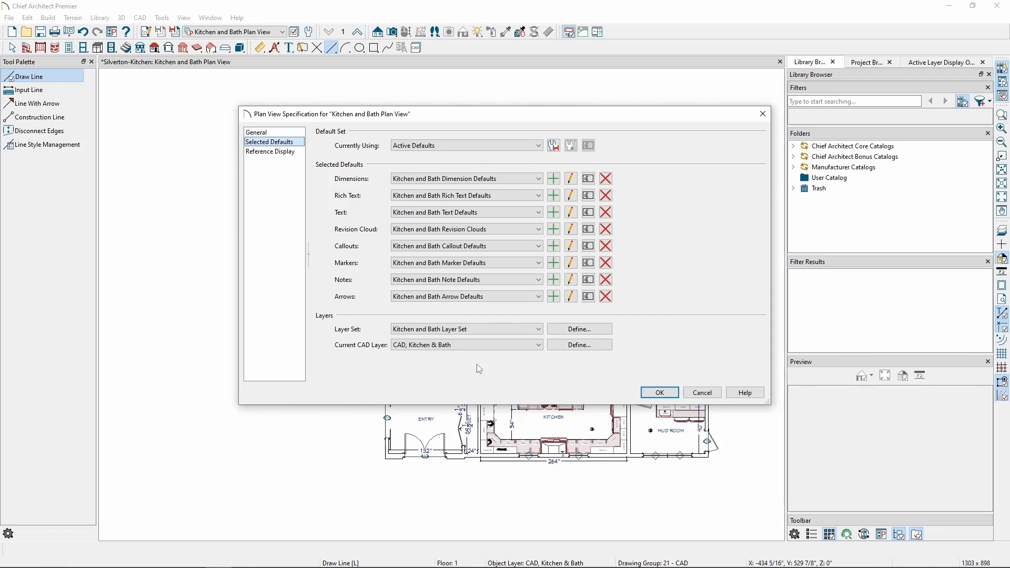
mouse_move(508, 362)
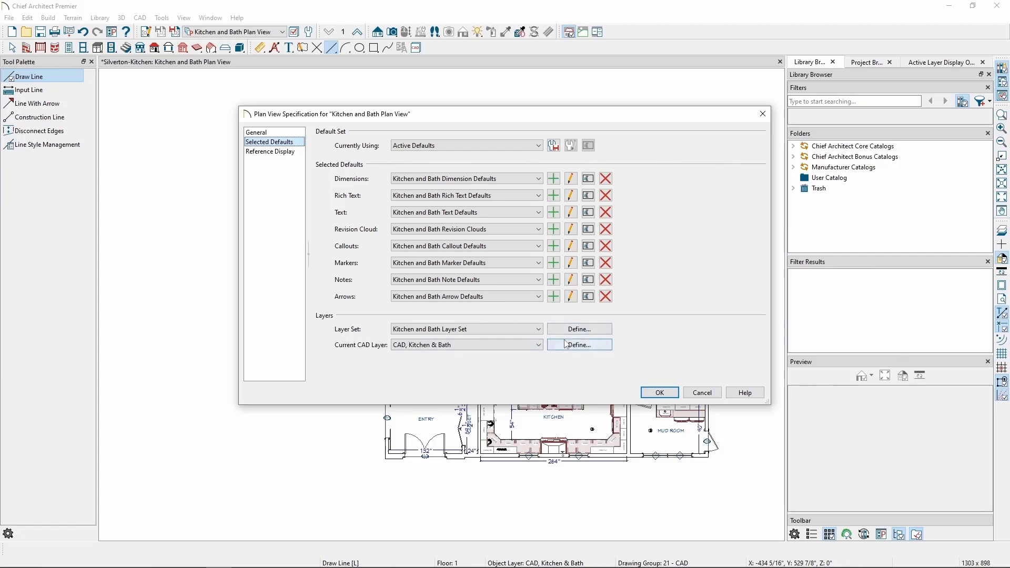
click(579, 344)
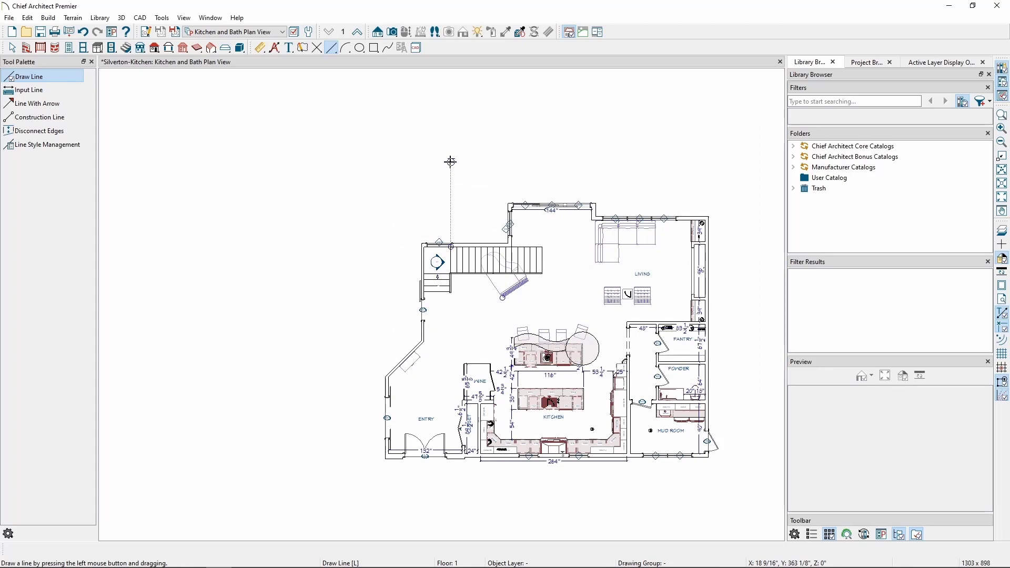
Step: Draw a horizontal dash-dot line above the top of the floor plan
drag(427, 156, 602, 157)
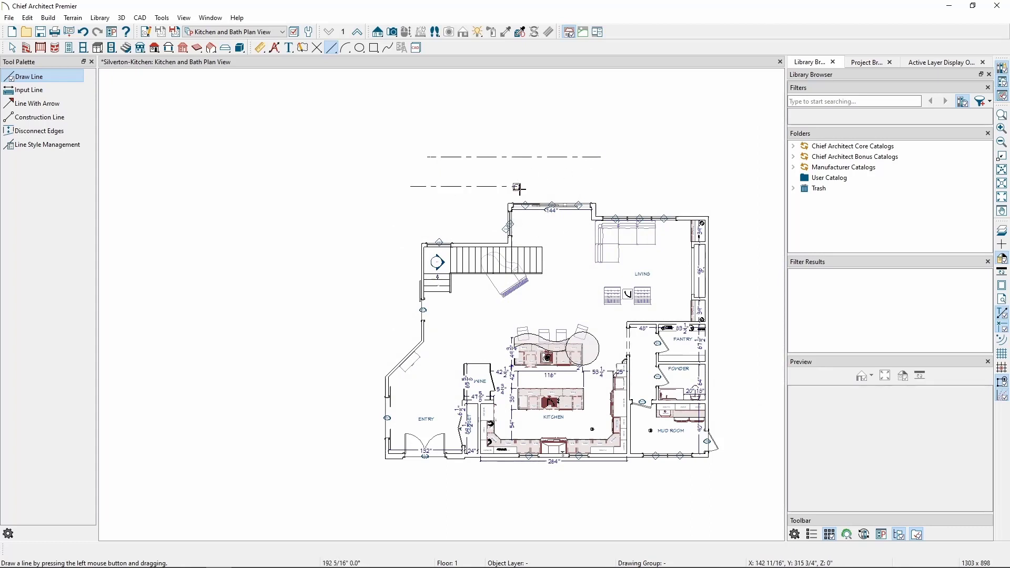
mouse_move(547, 295)
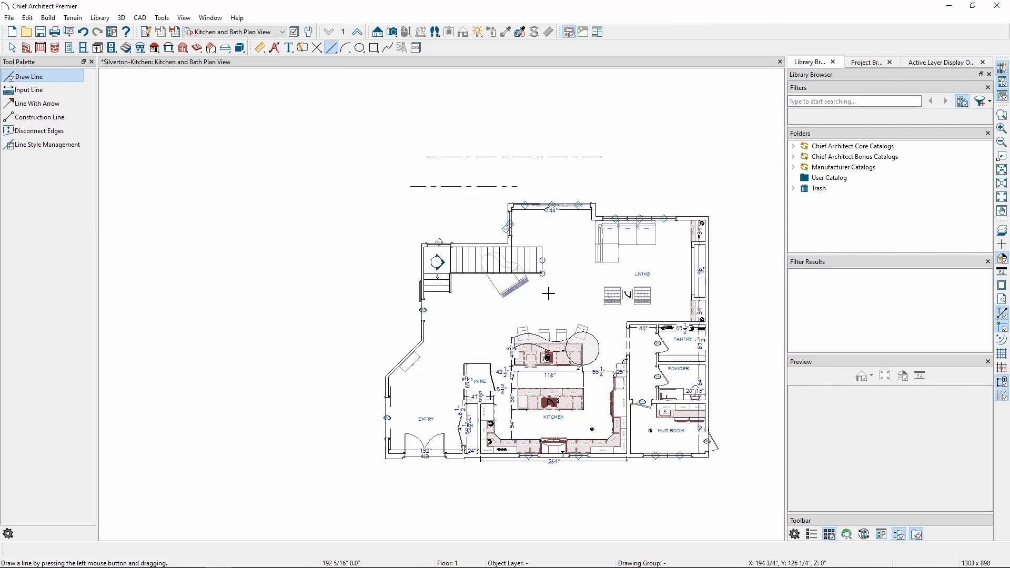
Step: Select Working Plan View from the plan views list, showing the dashed lines
click(283, 31)
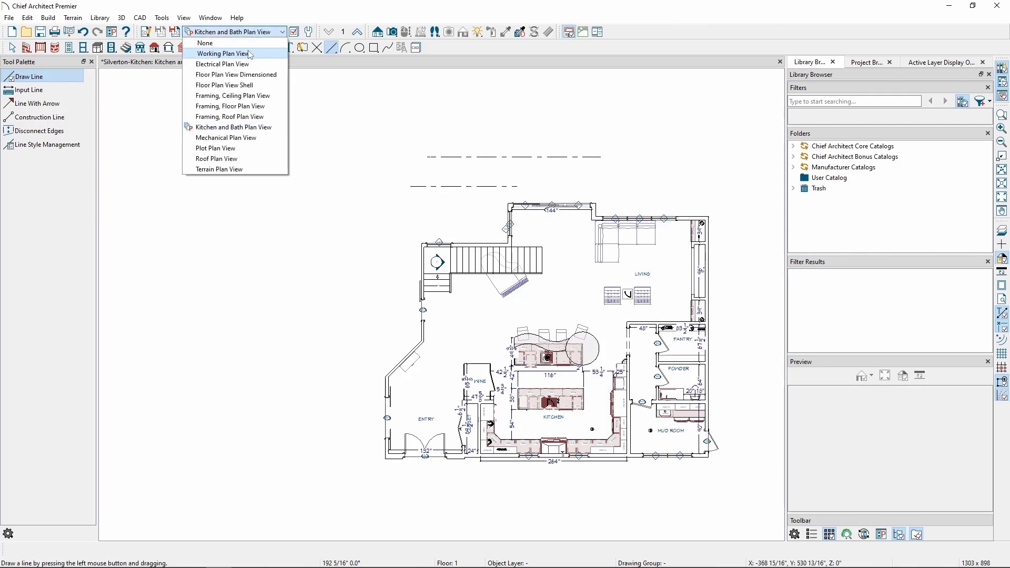
click(223, 54)
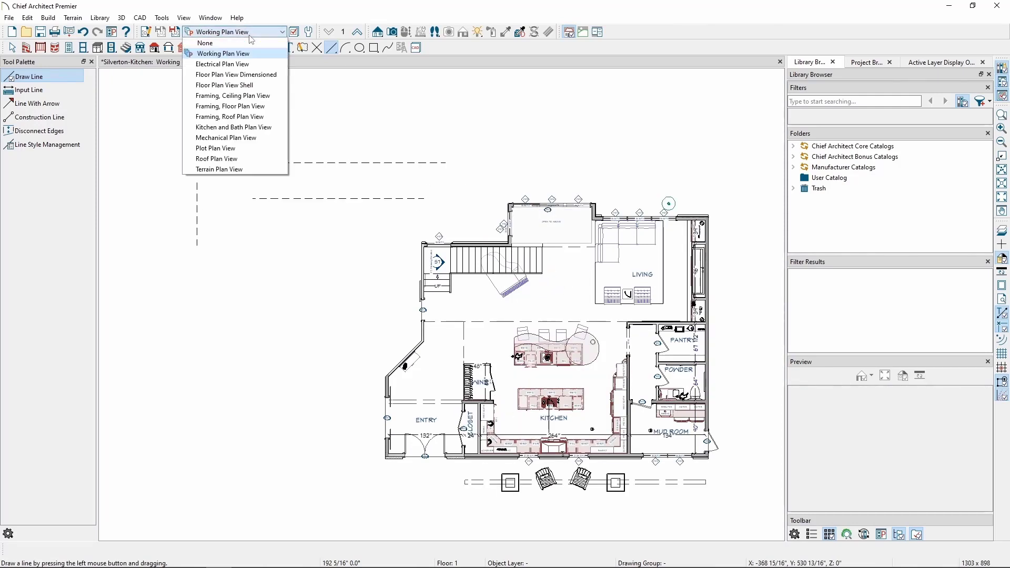
click(233, 126)
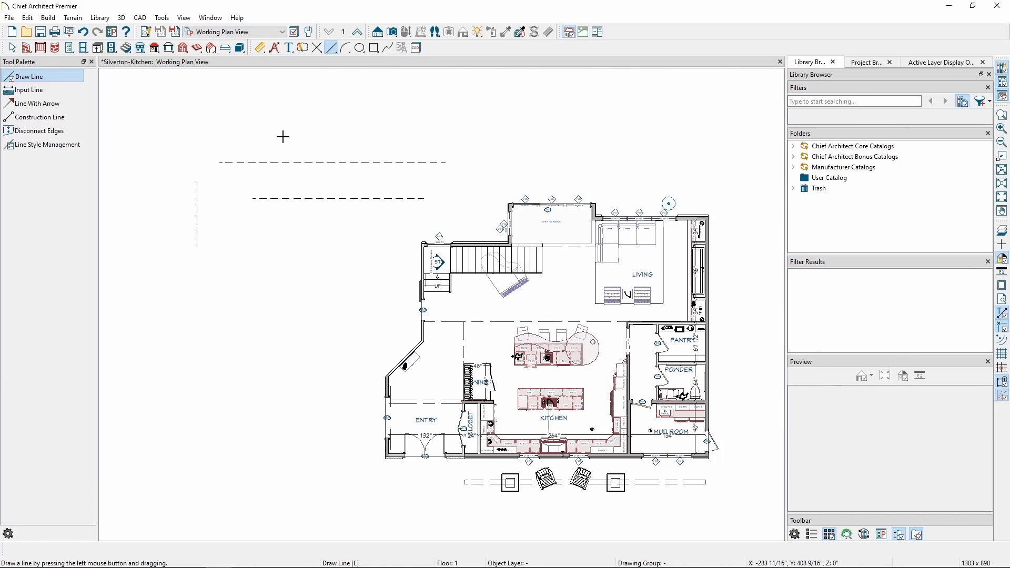
Step: Check the top line's Line Style panel, keeping its dashed style
click(332, 162)
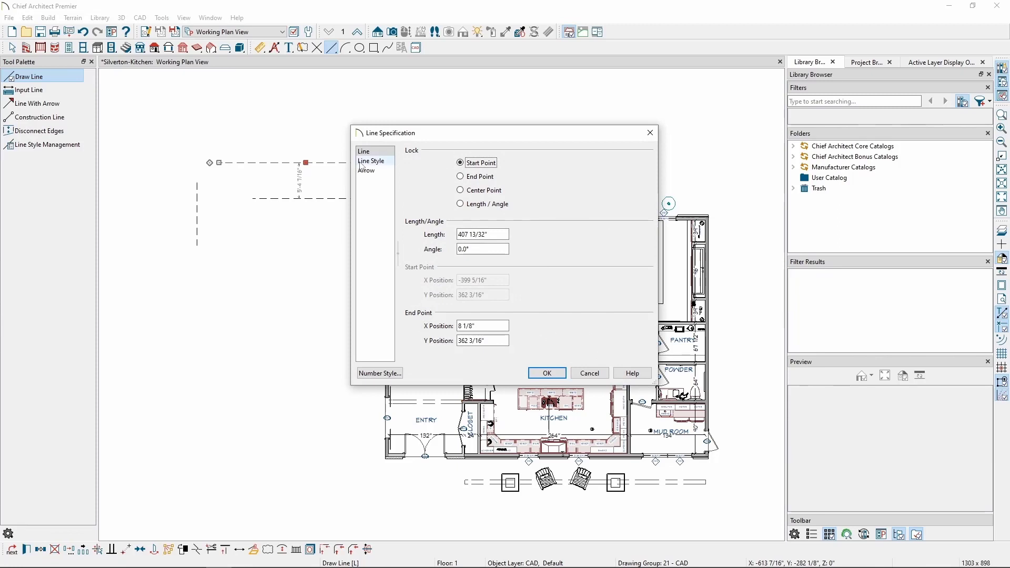
click(371, 161)
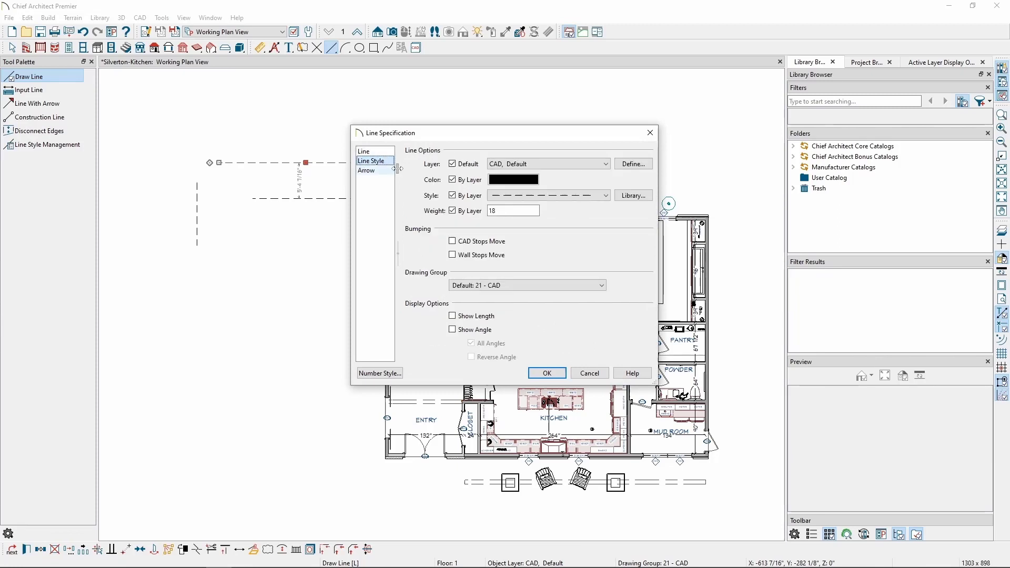
click(603, 195)
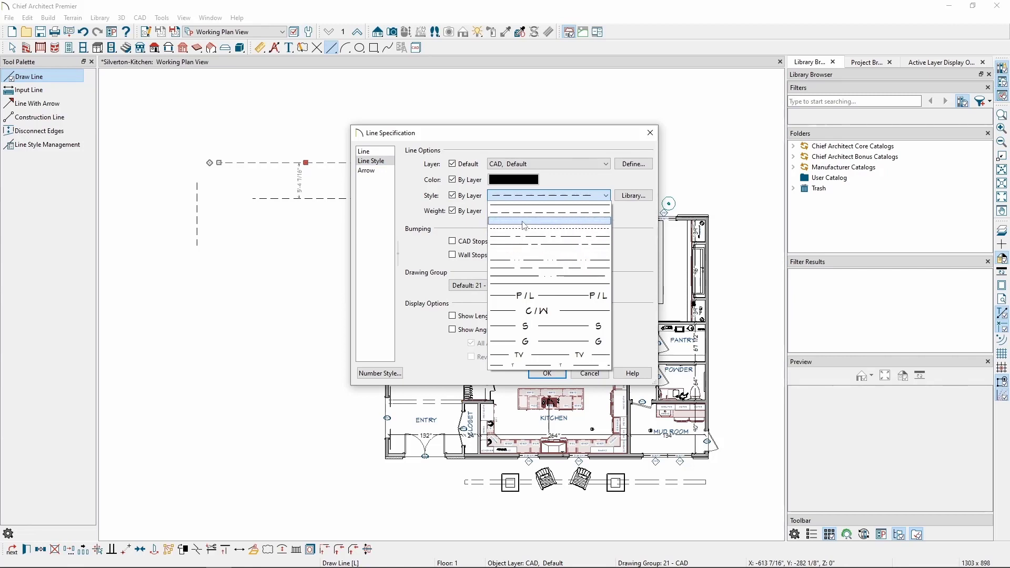
mouse_move(562, 217)
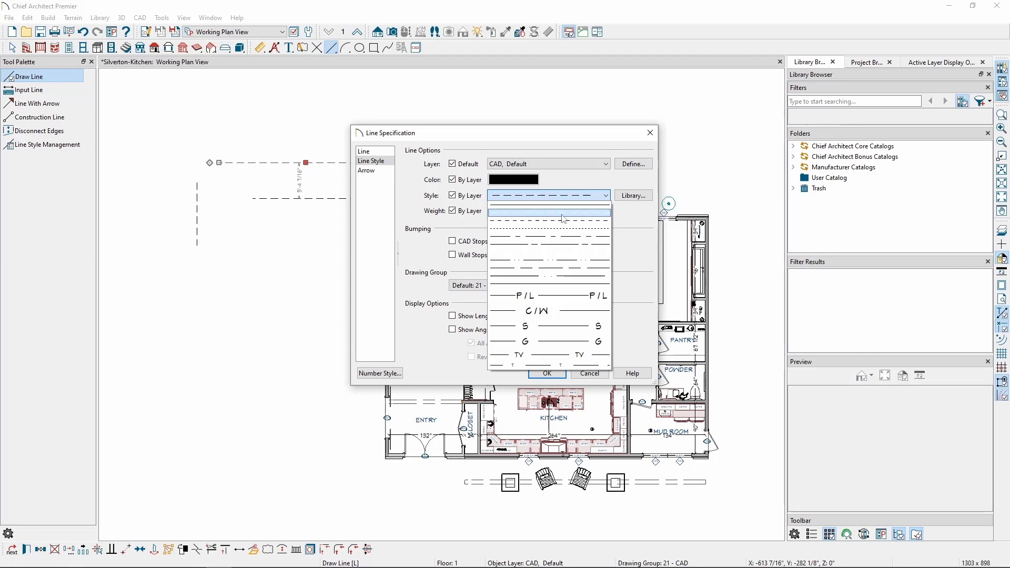
click(563, 211)
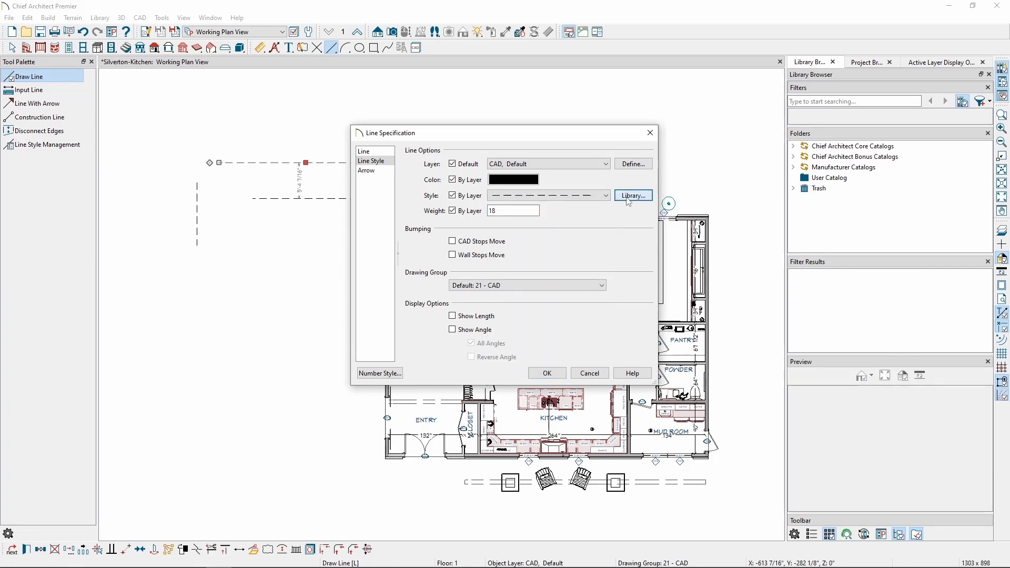
Step: Apply the library's HVAC Air Supply (large) style to the top line
click(633, 195)
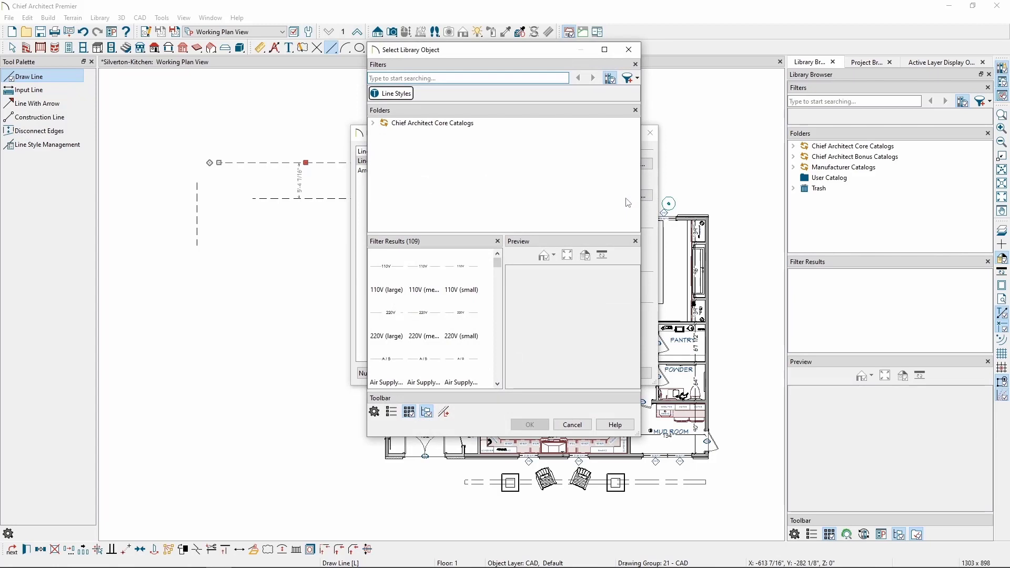
click(374, 123)
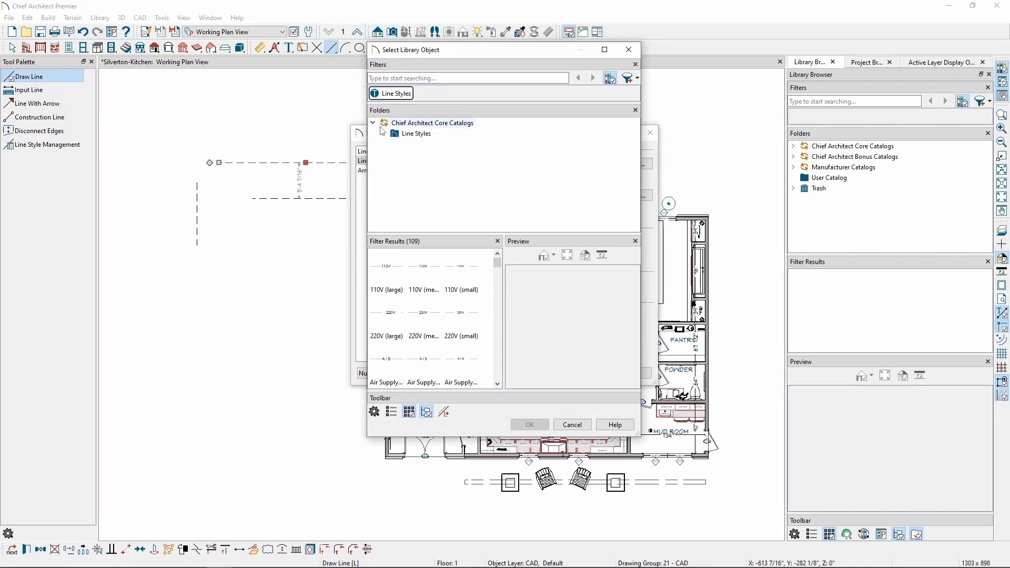
click(385, 133)
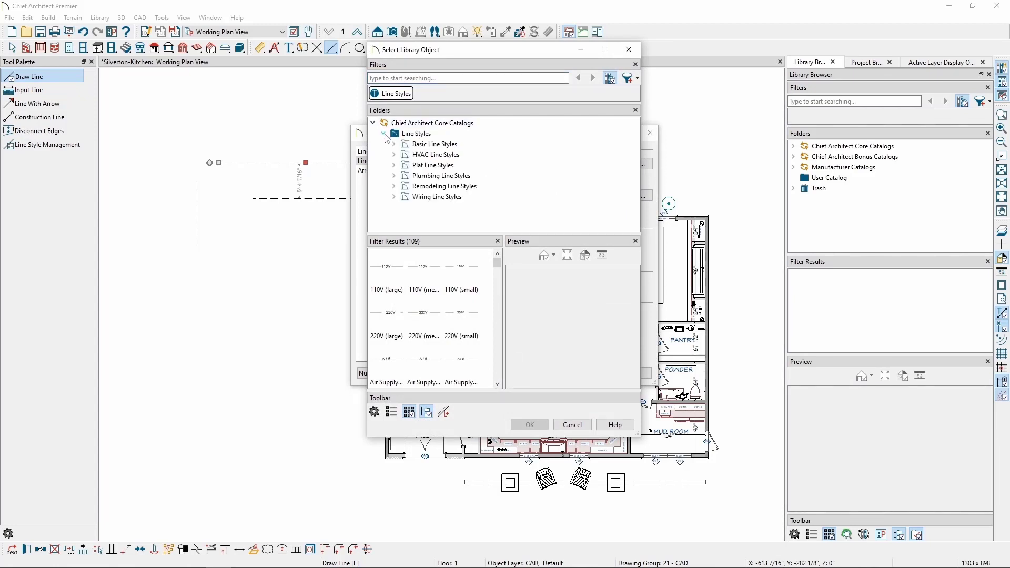
mouse_move(436, 154)
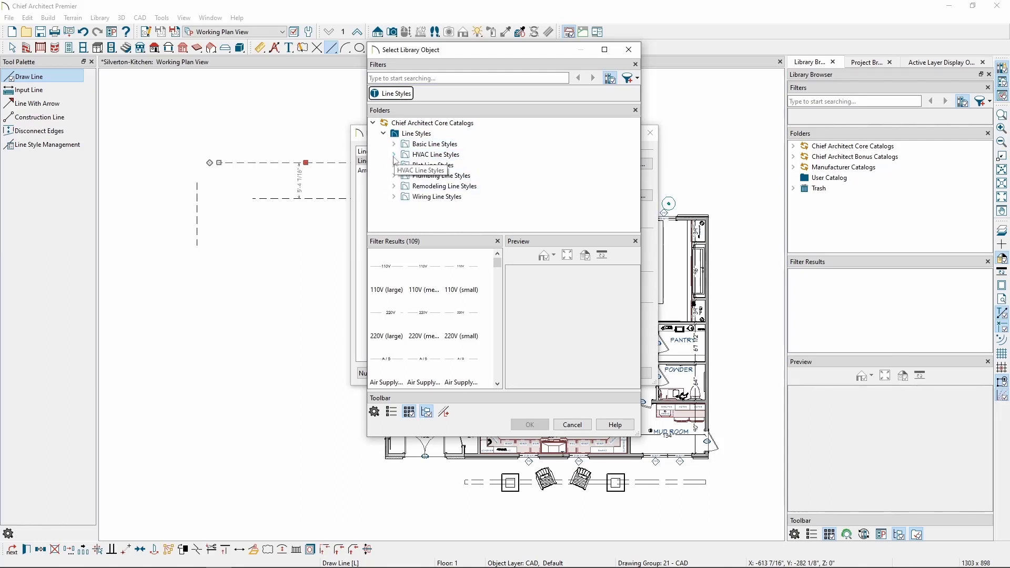
click(394, 154)
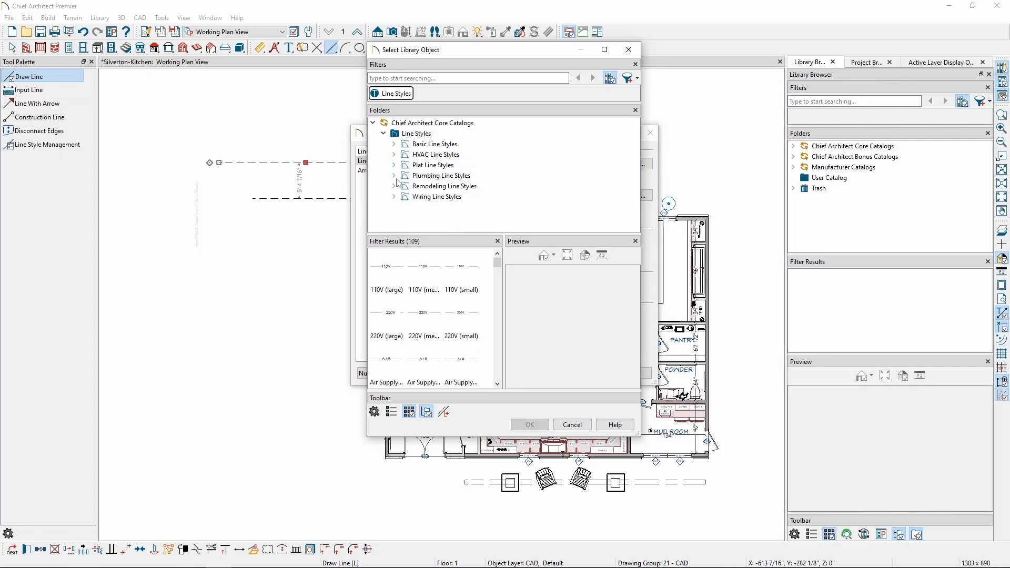
click(394, 154)
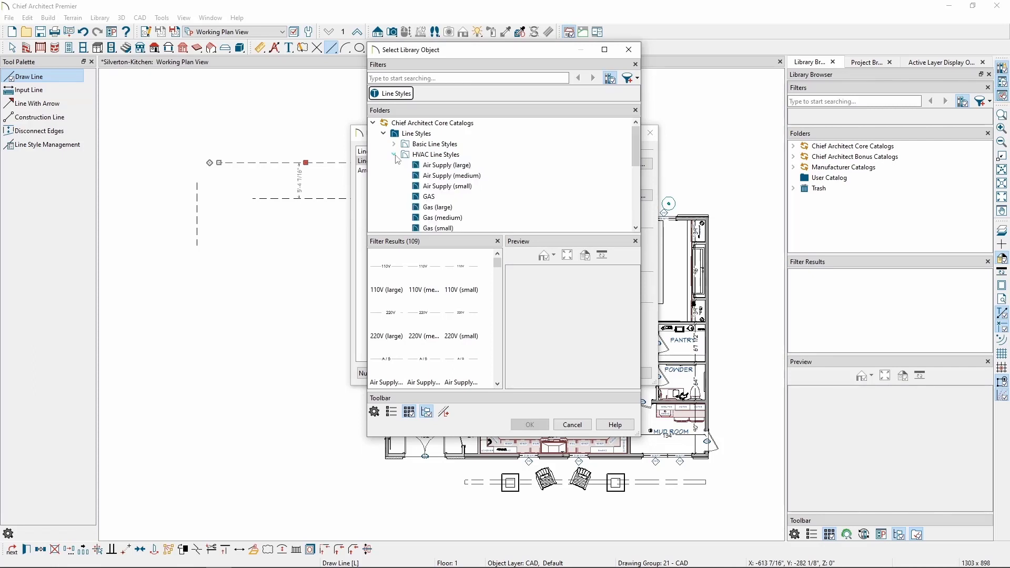
click(447, 165)
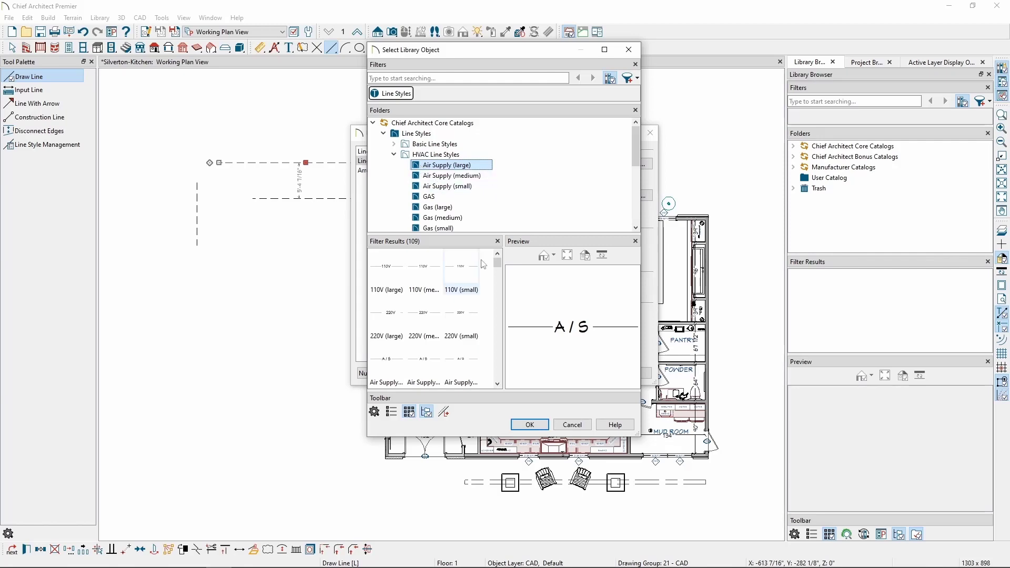
click(530, 425)
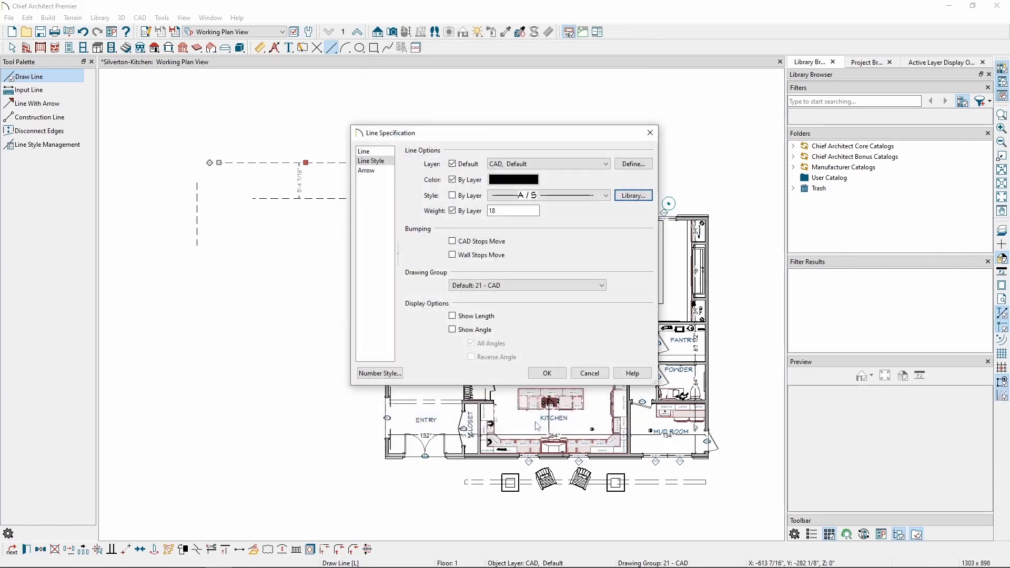
click(547, 373)
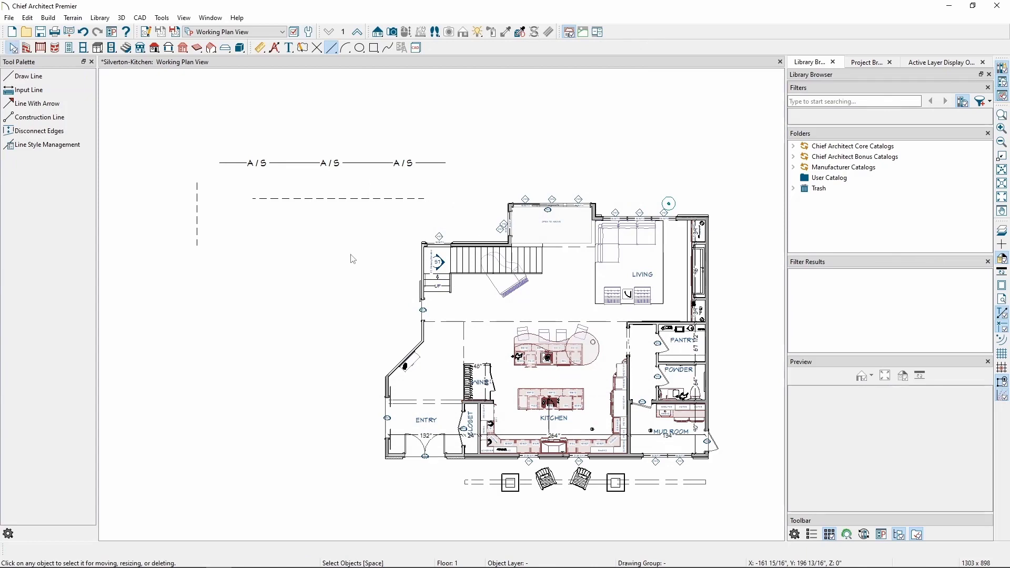
Step: Open Line Style Management from the CAD menu to list the plan's line styles
click(139, 18)
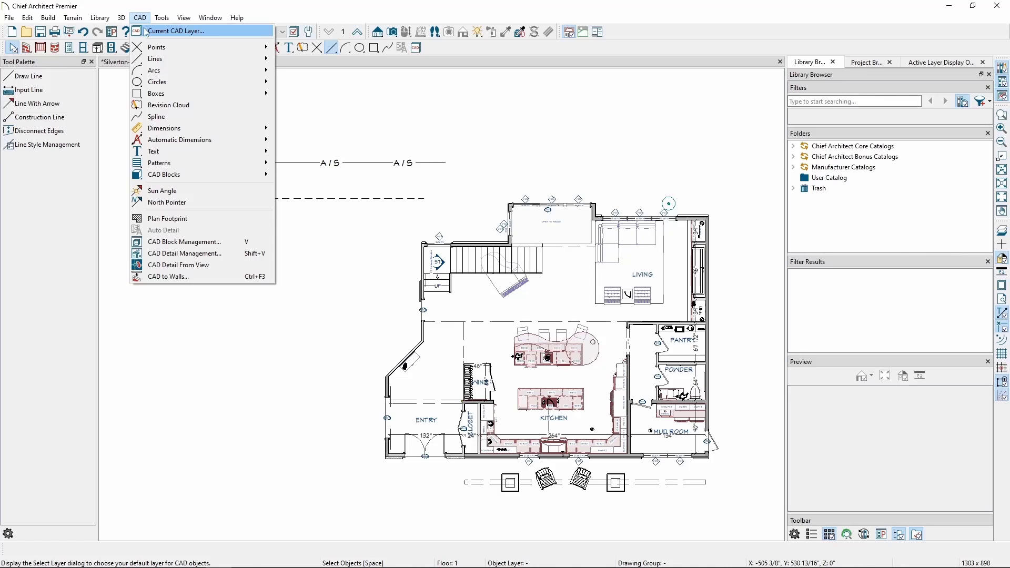
mouse_move(156, 59)
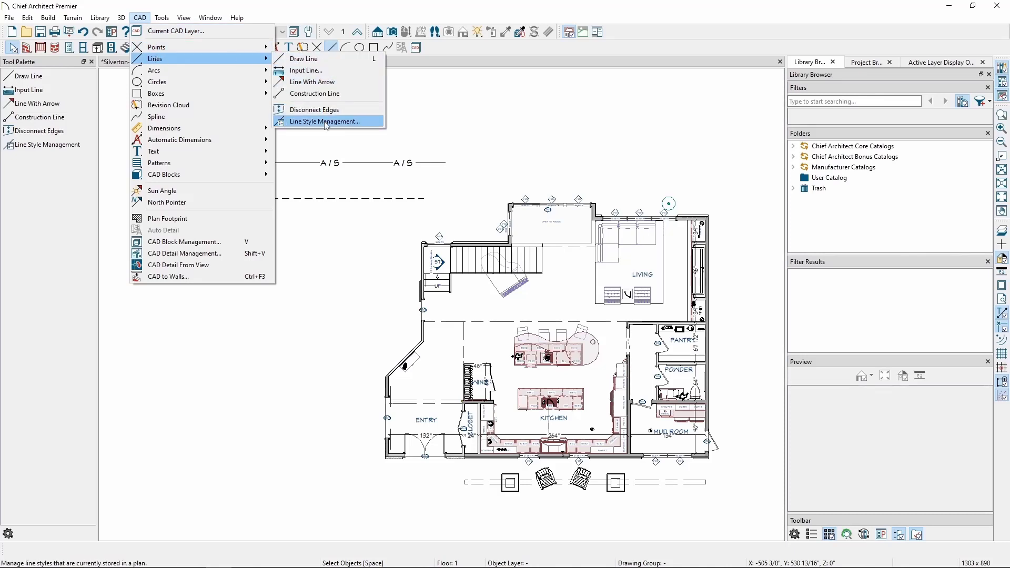
click(325, 121)
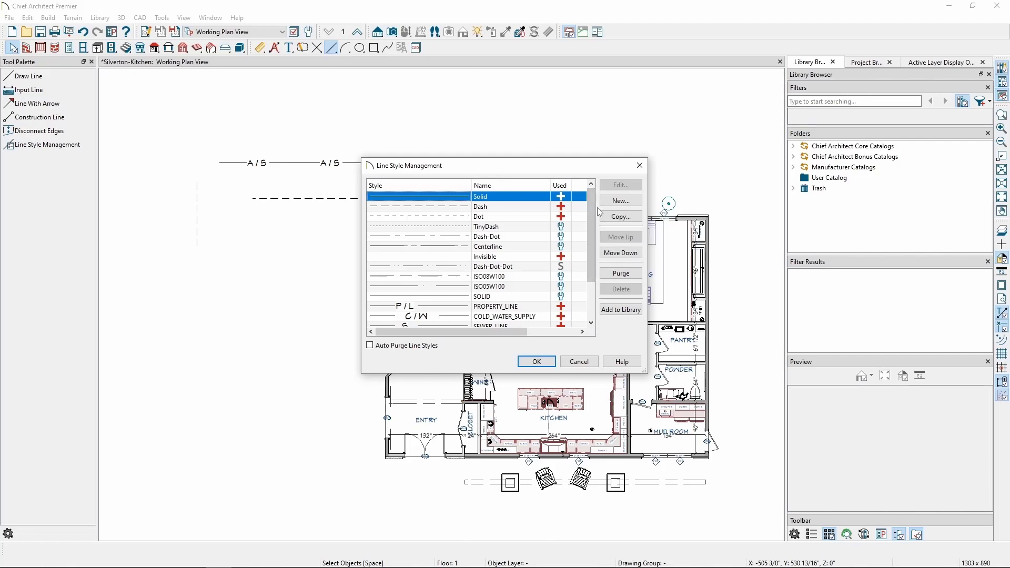
mouse_move(600, 222)
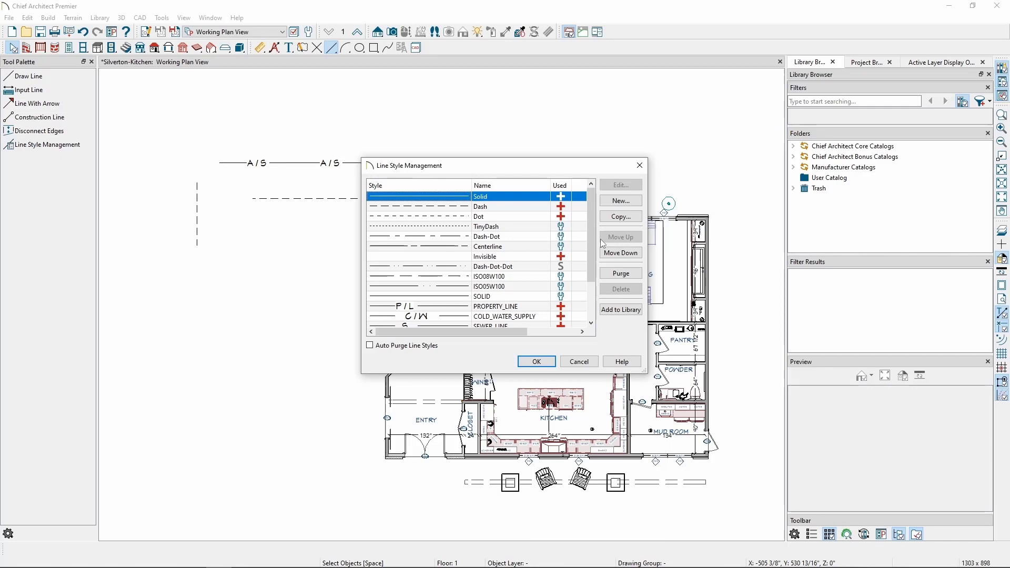
mouse_move(610, 208)
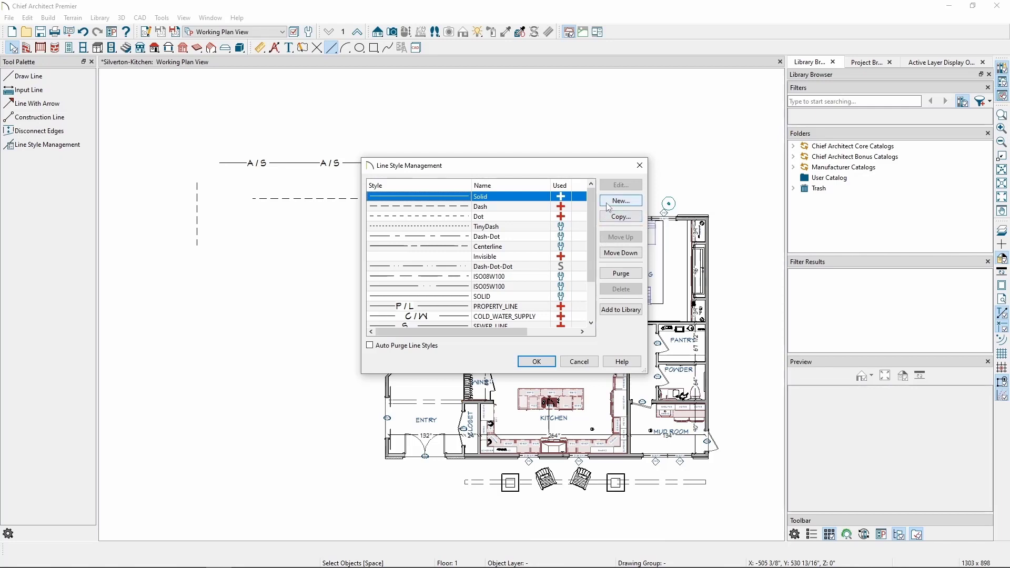
mouse_move(615, 199)
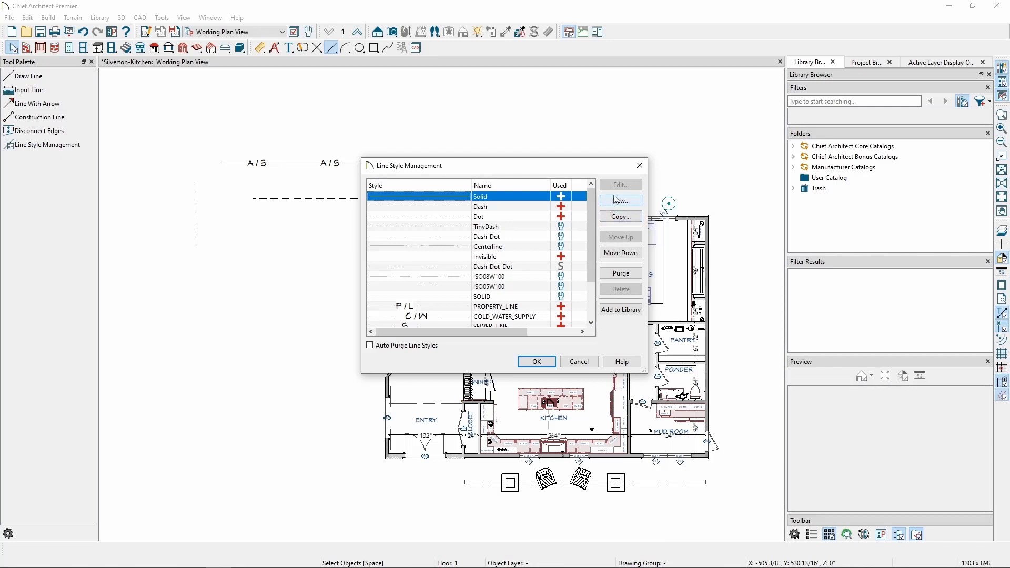
Step: Cancel Line Style Management and add a new line style to User Catalog
click(536, 362)
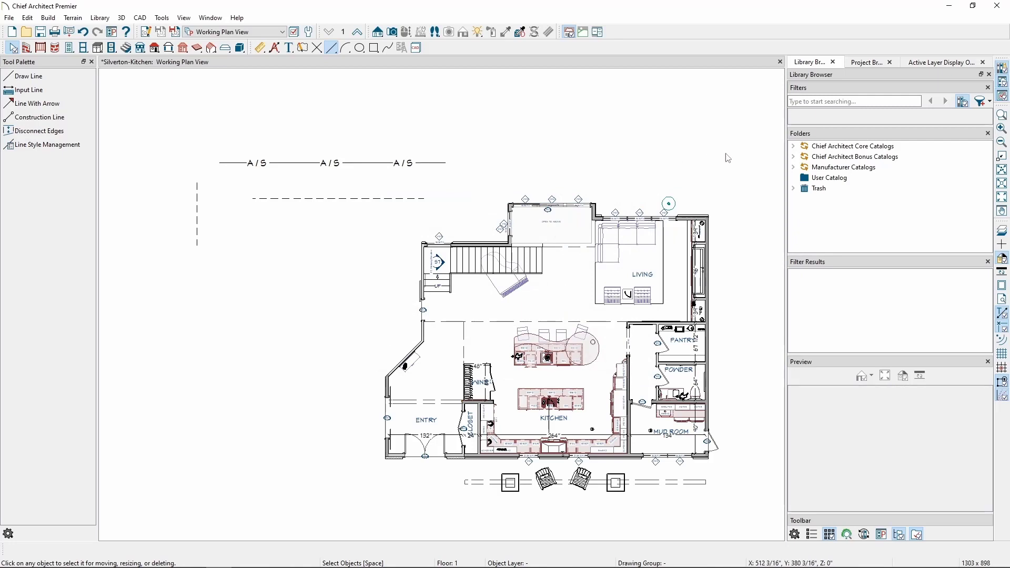
click(830, 178)
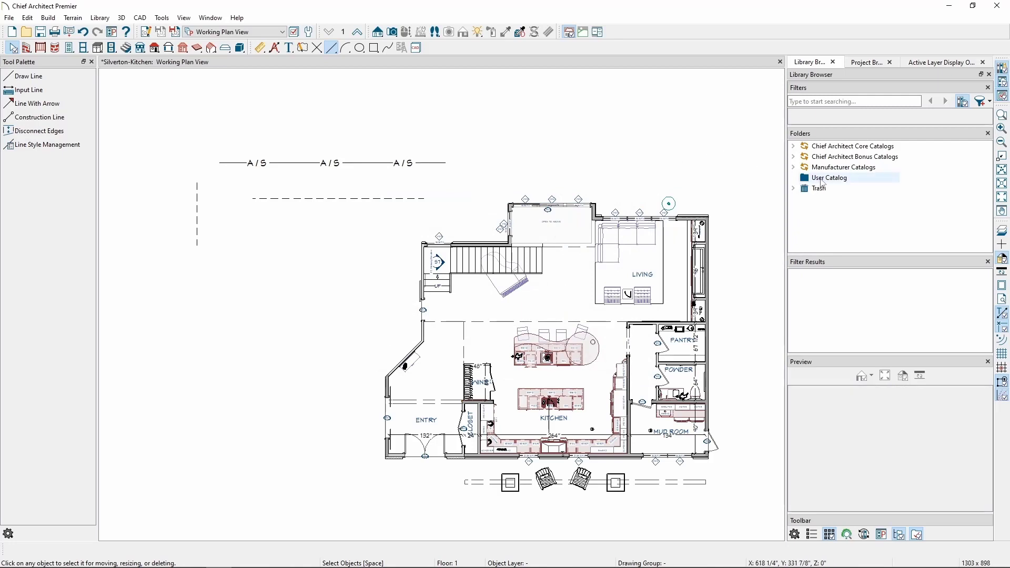
right_click(829, 177)
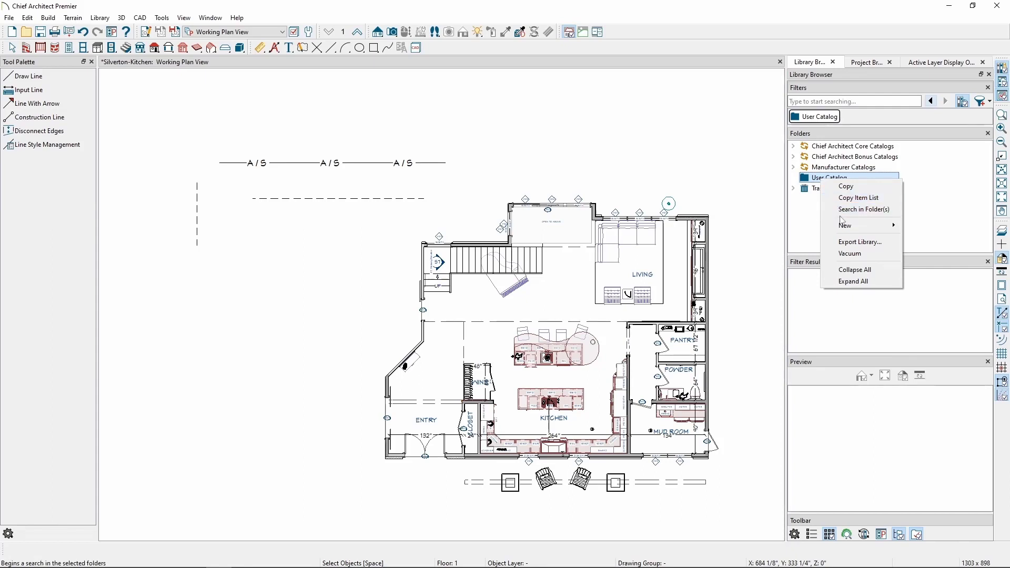
mouse_move(845, 226)
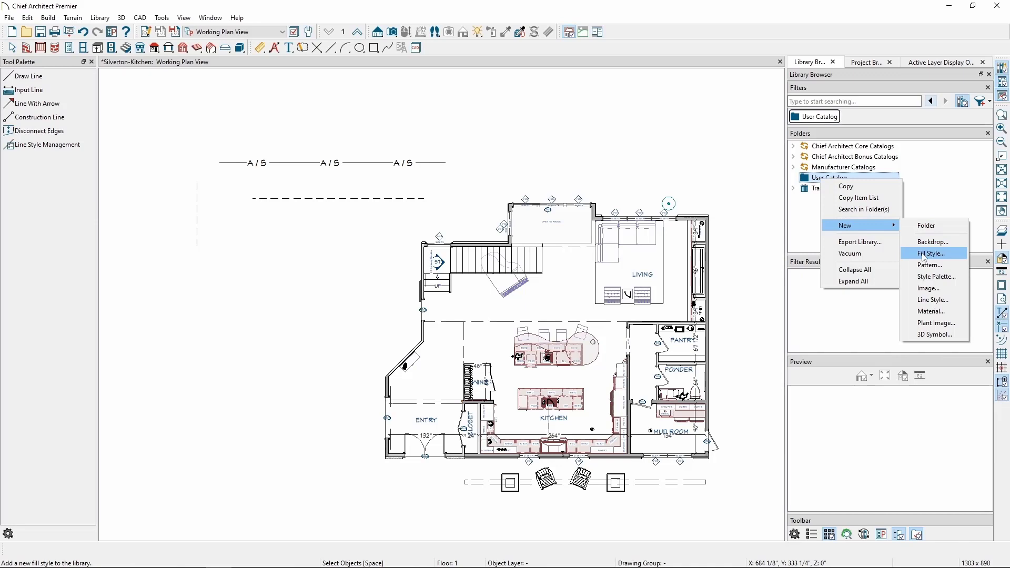
click(932, 300)
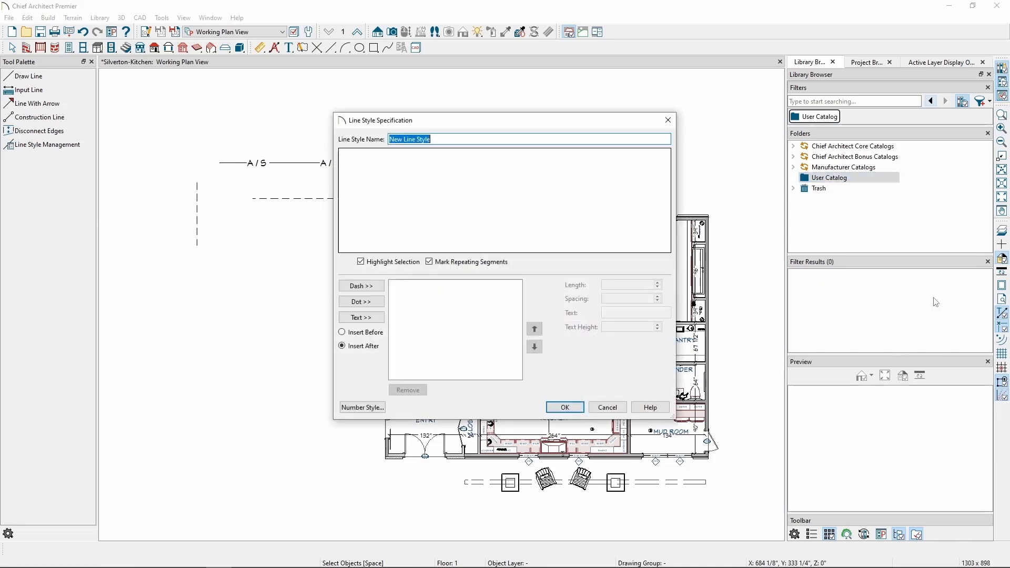
mouse_move(733, 221)
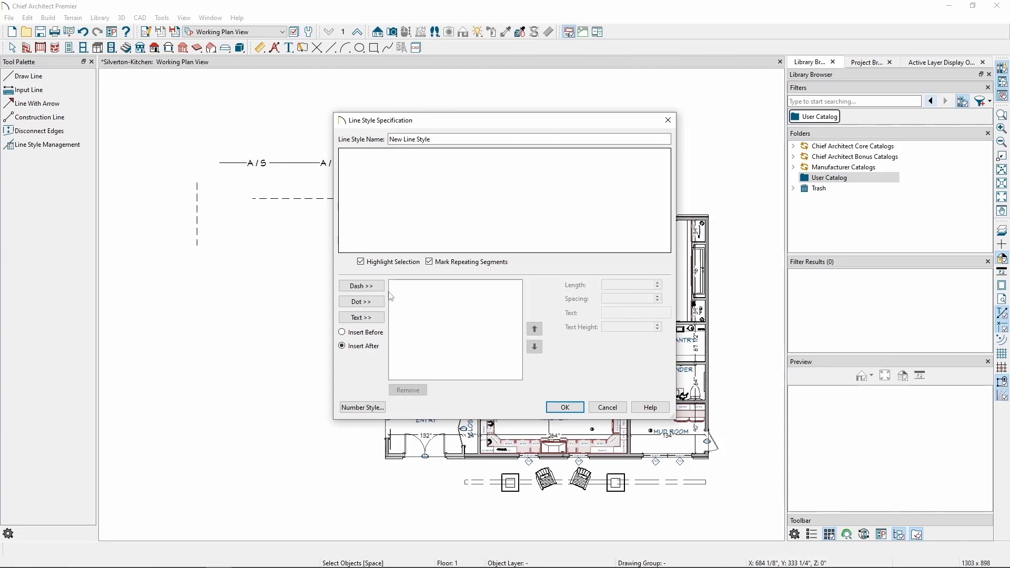
mouse_move(396, 312)
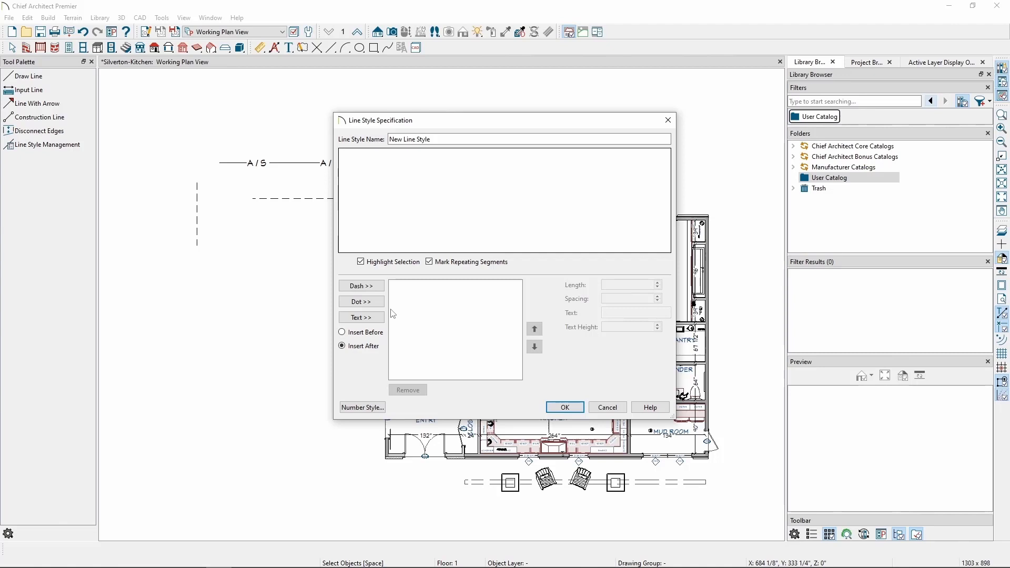
Step: Build a pattern of three dashes, each with 1/8" length and 1/8" spacing
click(361, 285)
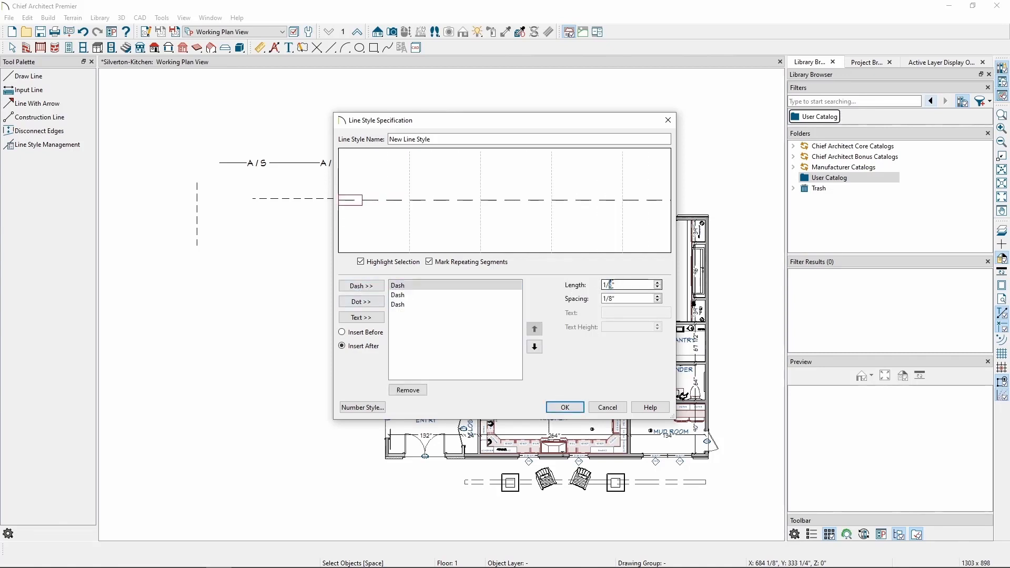
click(413, 295)
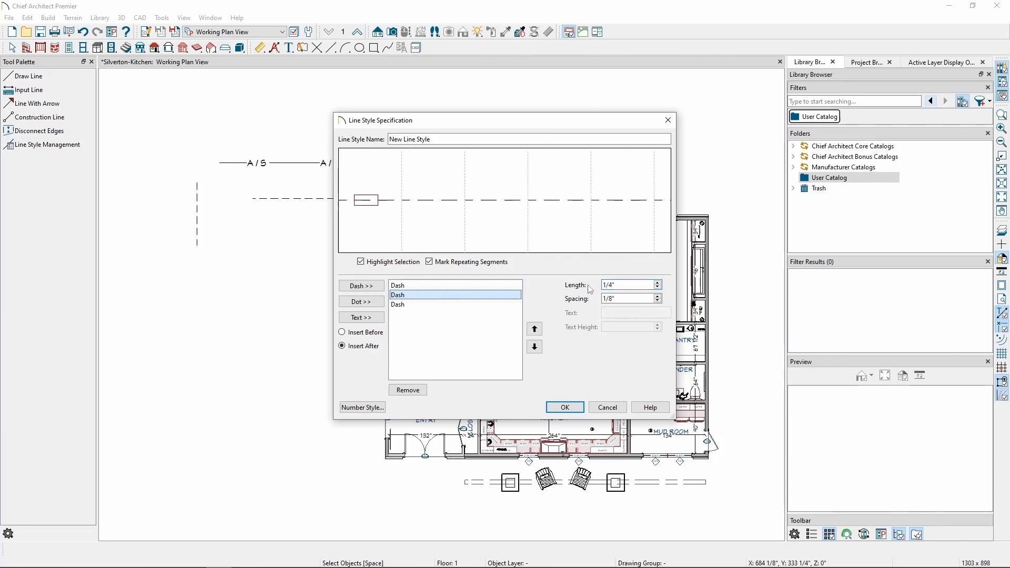
click(627, 285)
text(8)
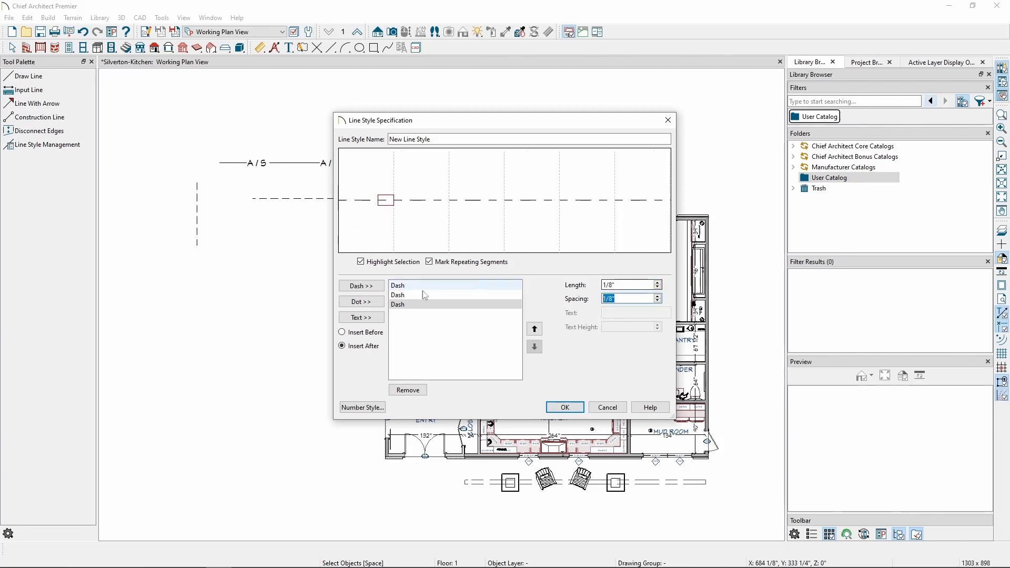
click(418, 294)
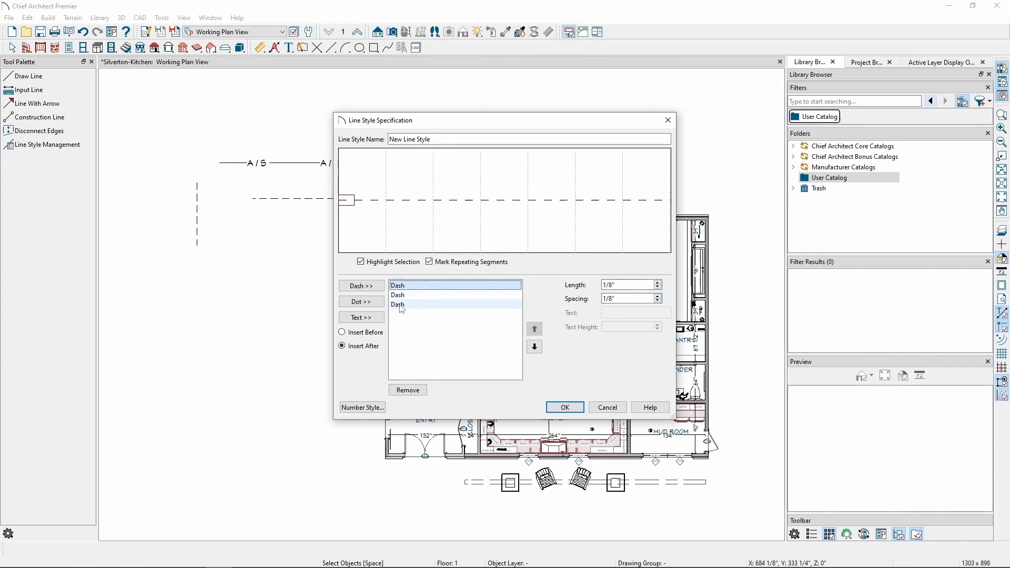
click(427, 305)
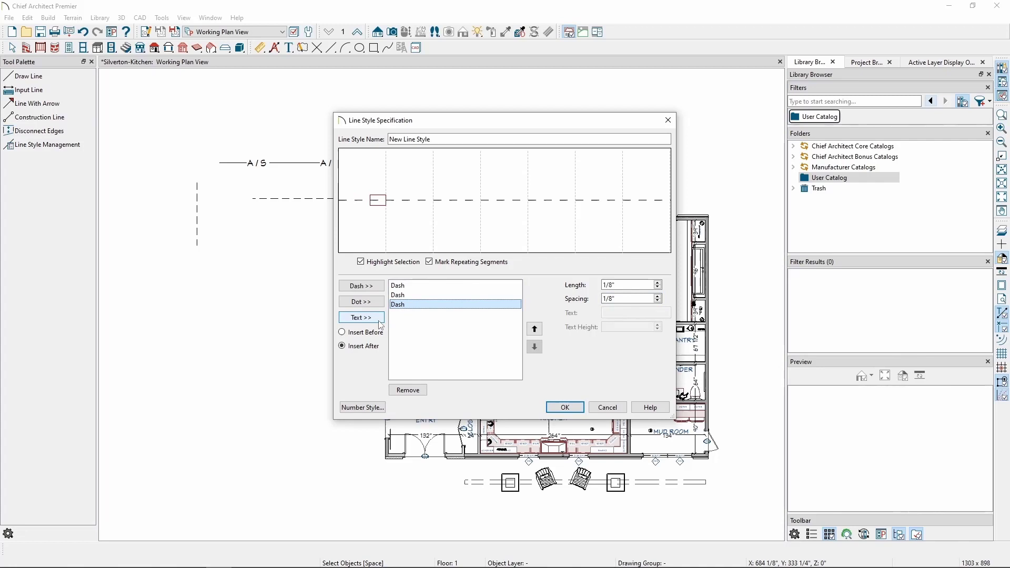
Step: Append a 'G/W' text segment after the dashes and save the line style
click(362, 317)
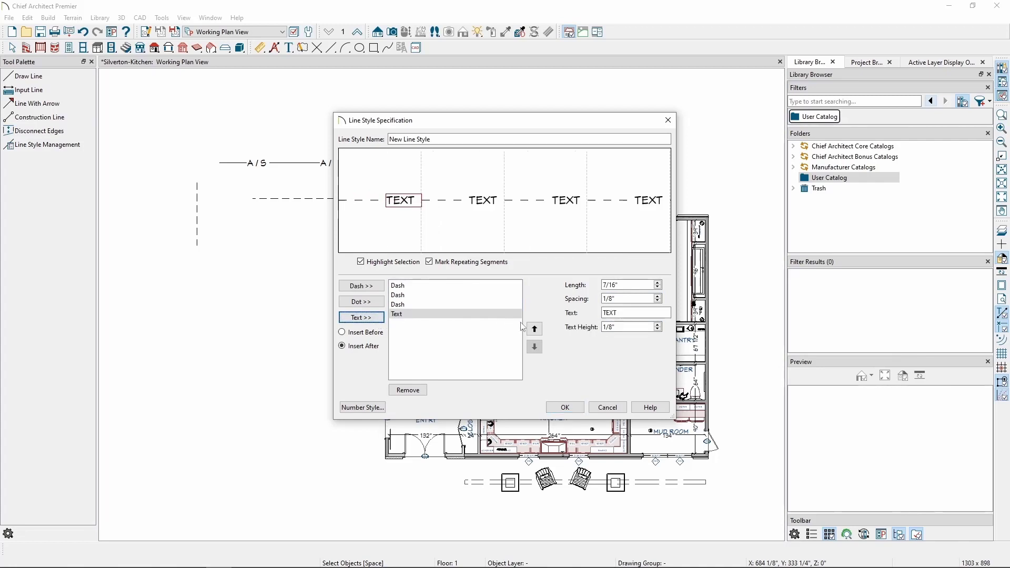
mouse_move(535, 321)
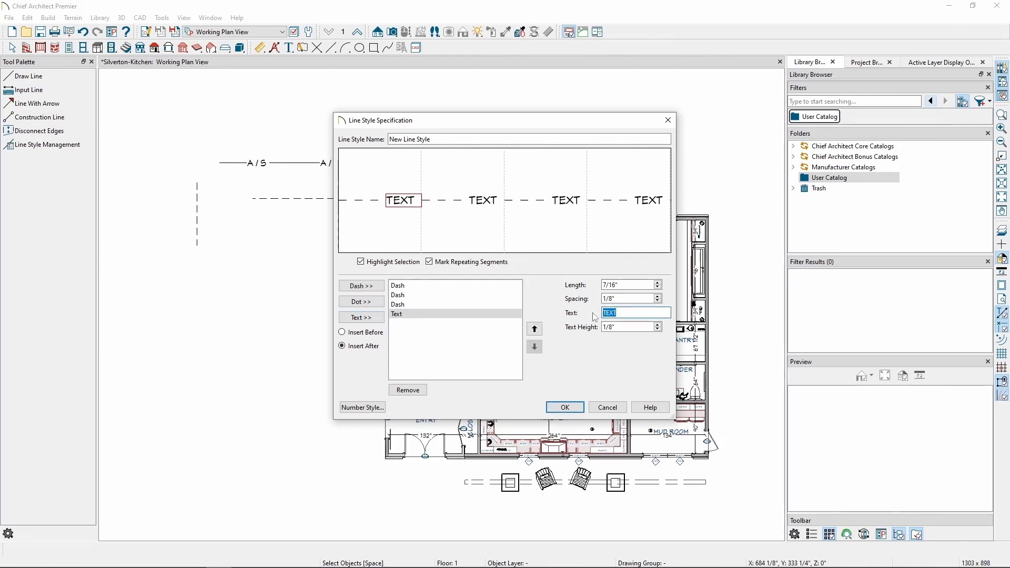
text(G/W)
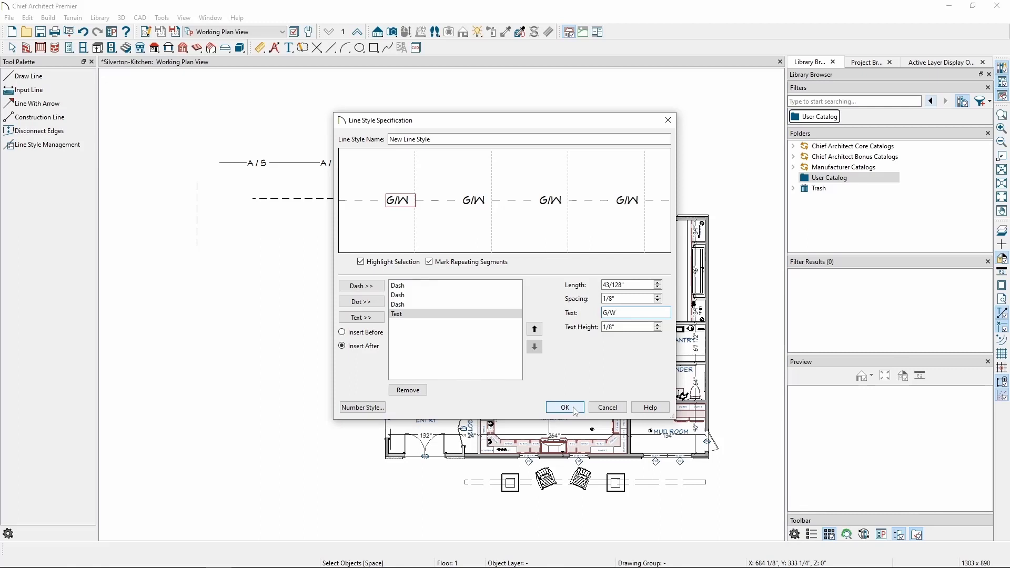
click(565, 407)
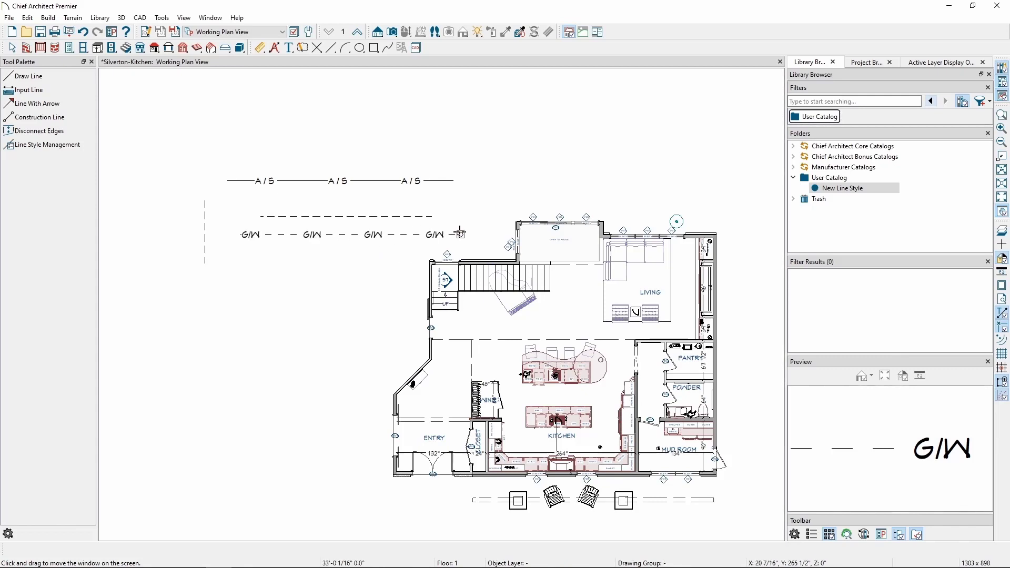
mouse_move(404, 322)
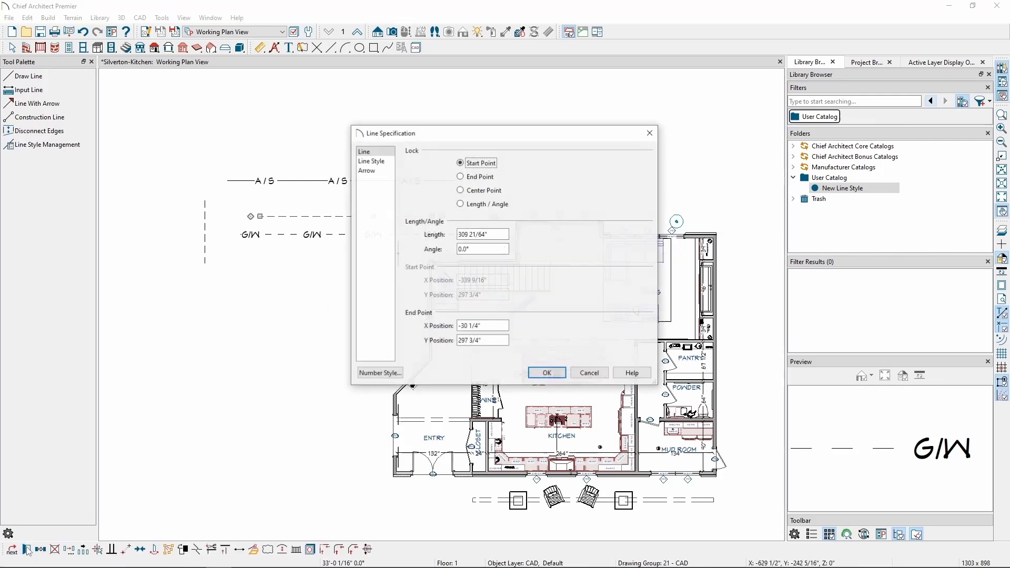
Step: Apply the User Catalog 'New Line Style' G/W pattern to the upper CAD line
click(372, 161)
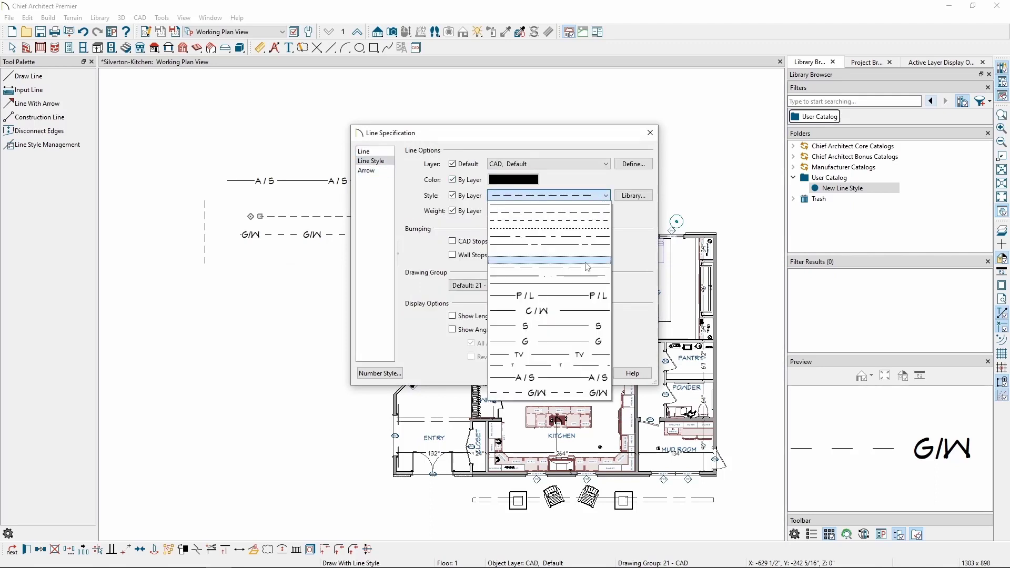
mouse_move(546, 383)
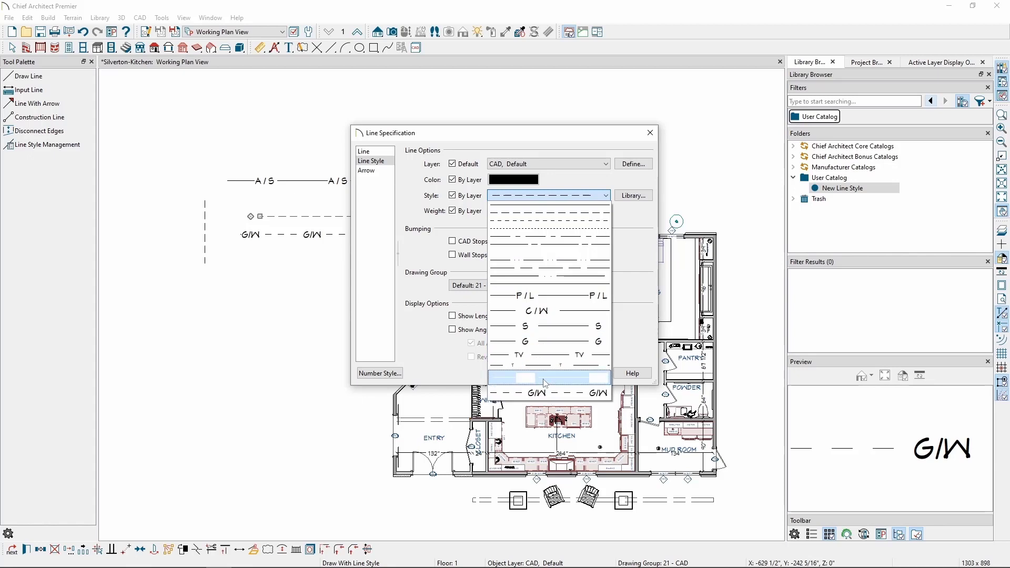
mouse_move(563, 385)
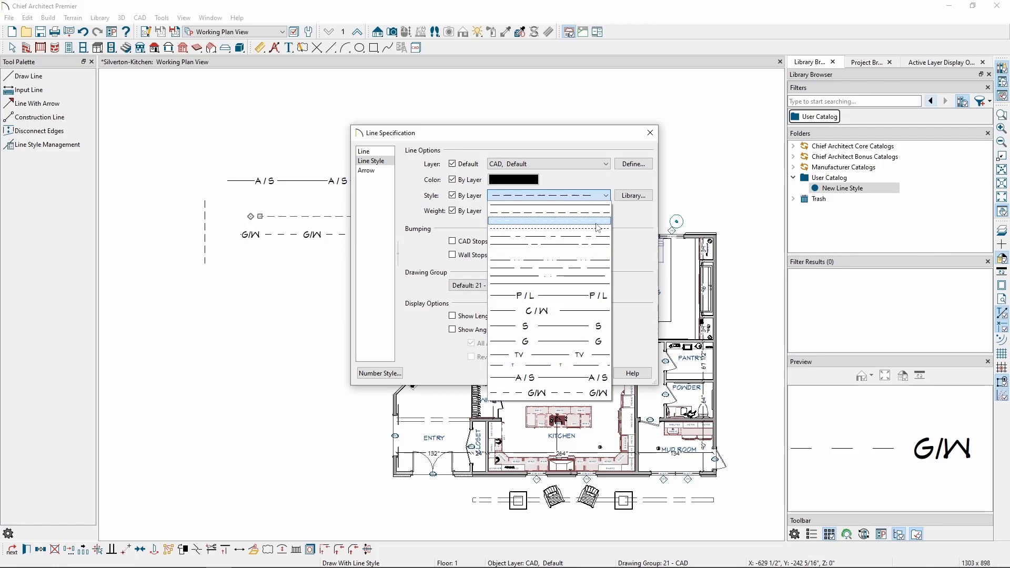
mouse_move(600, 214)
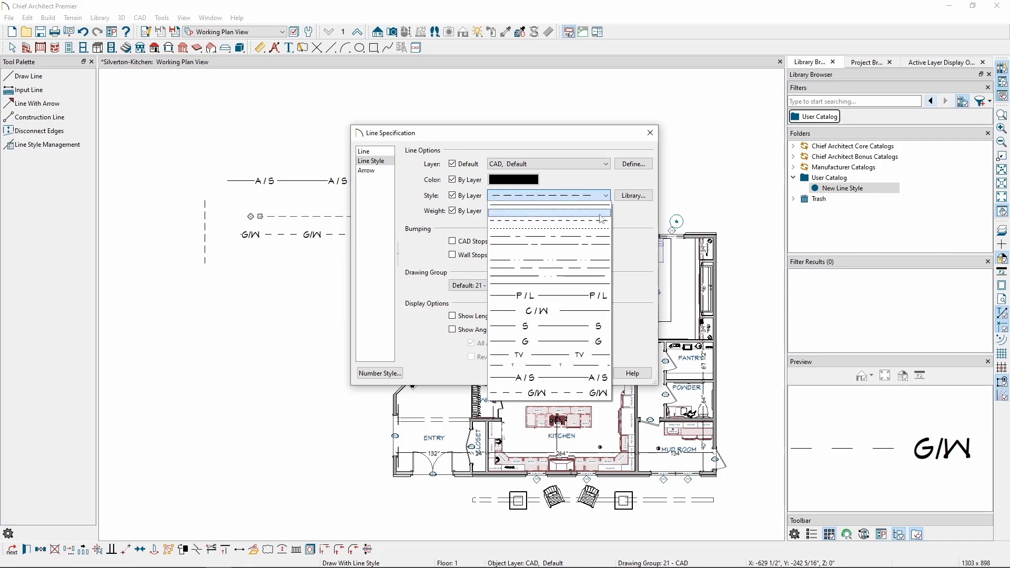
click(633, 195)
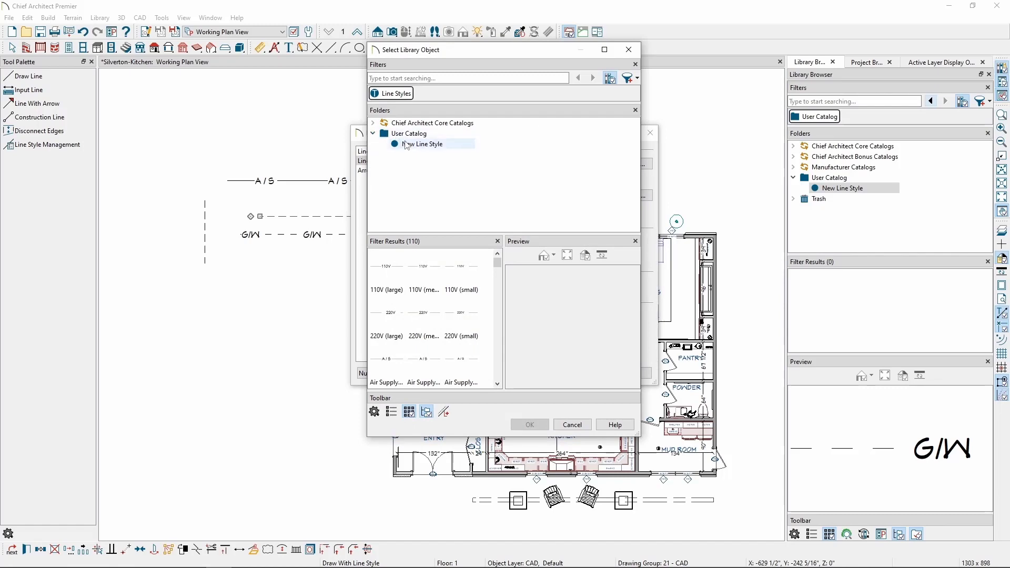
click(423, 143)
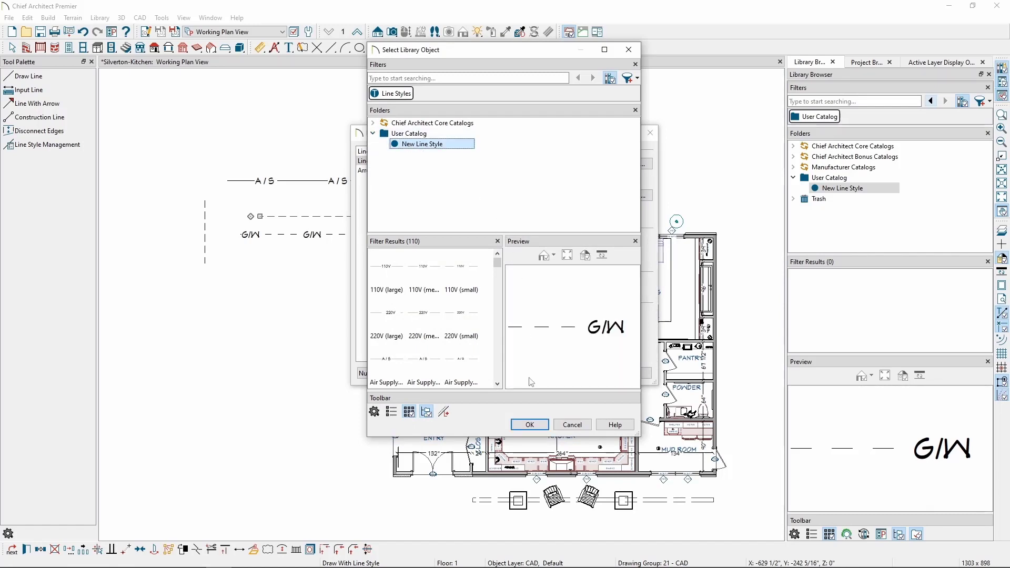
click(530, 425)
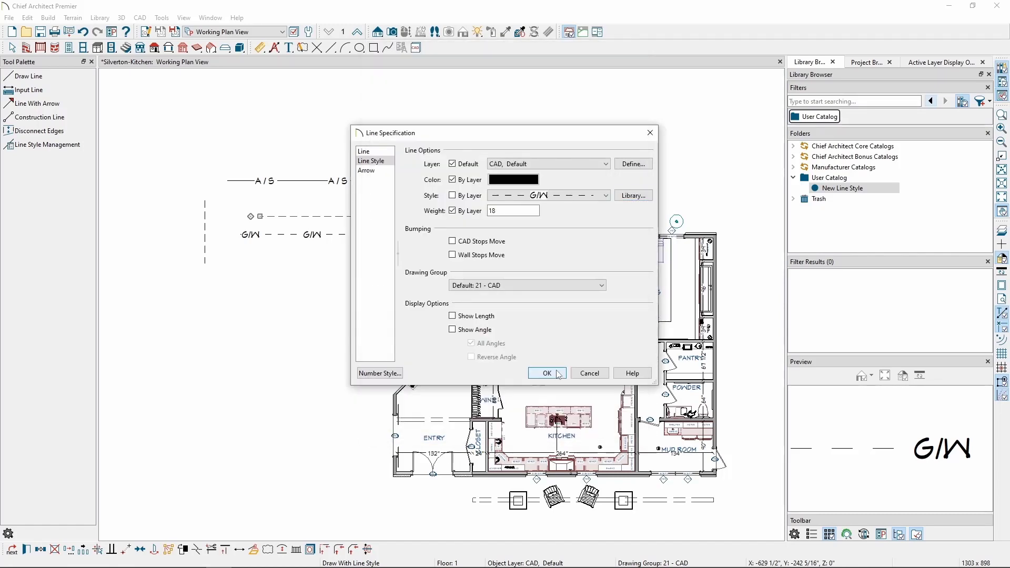
click(547, 373)
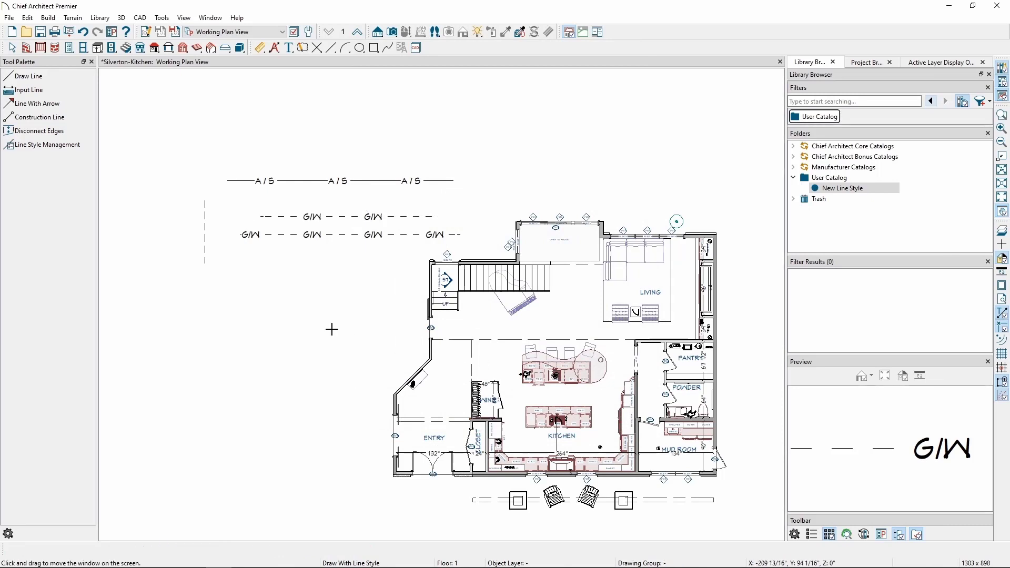